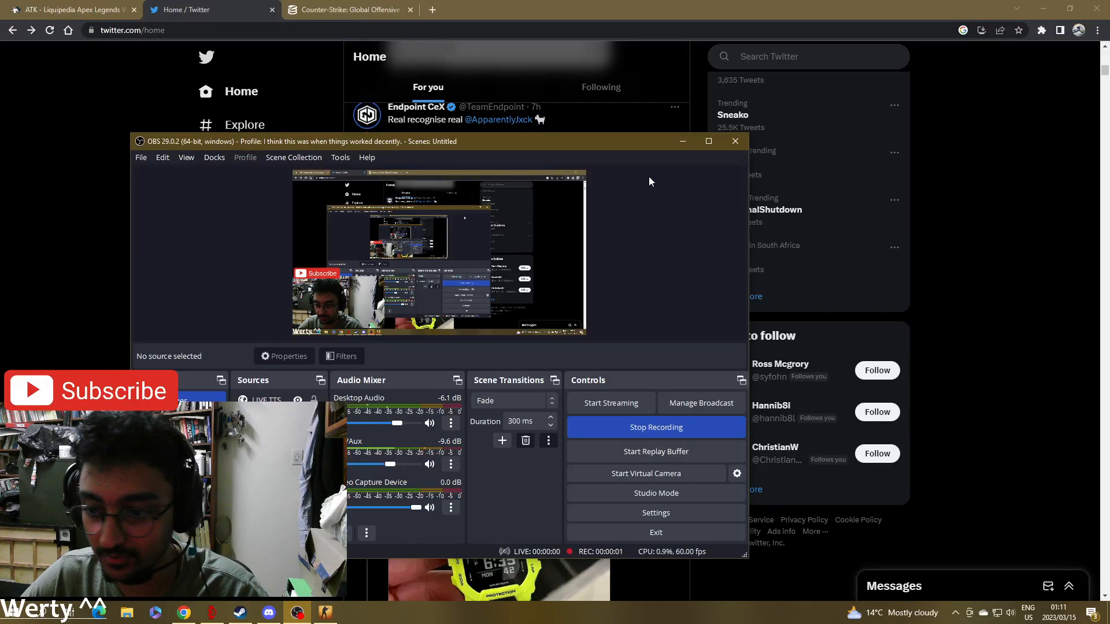
- Minimise OBS to reveal the Twitter feed, then move to the SteamDB CS:GO page
click(735, 141)
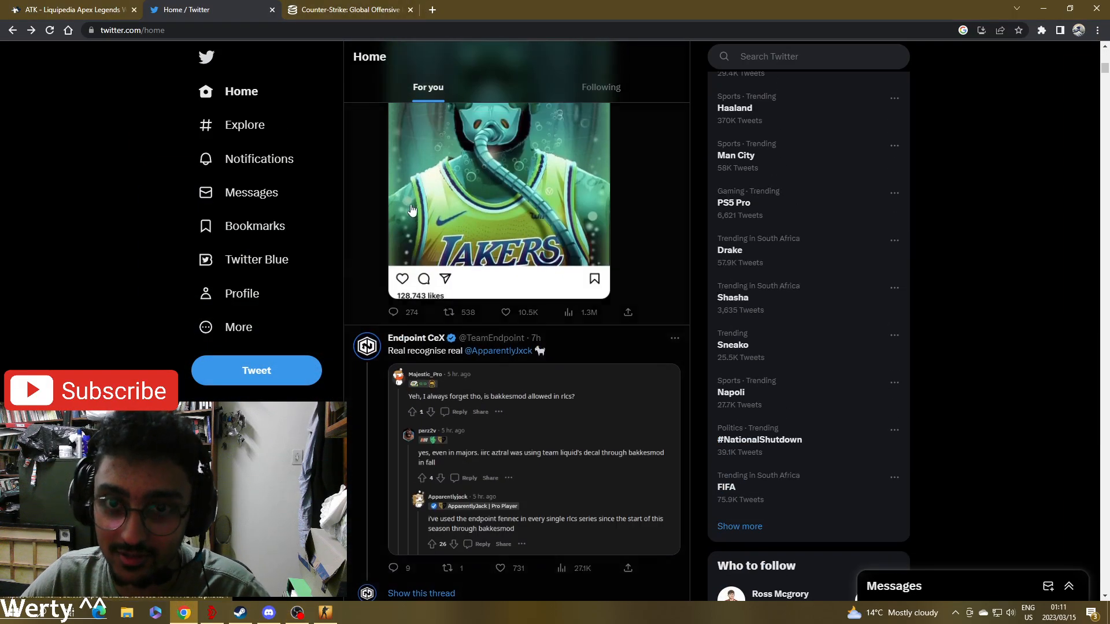
click(347, 9)
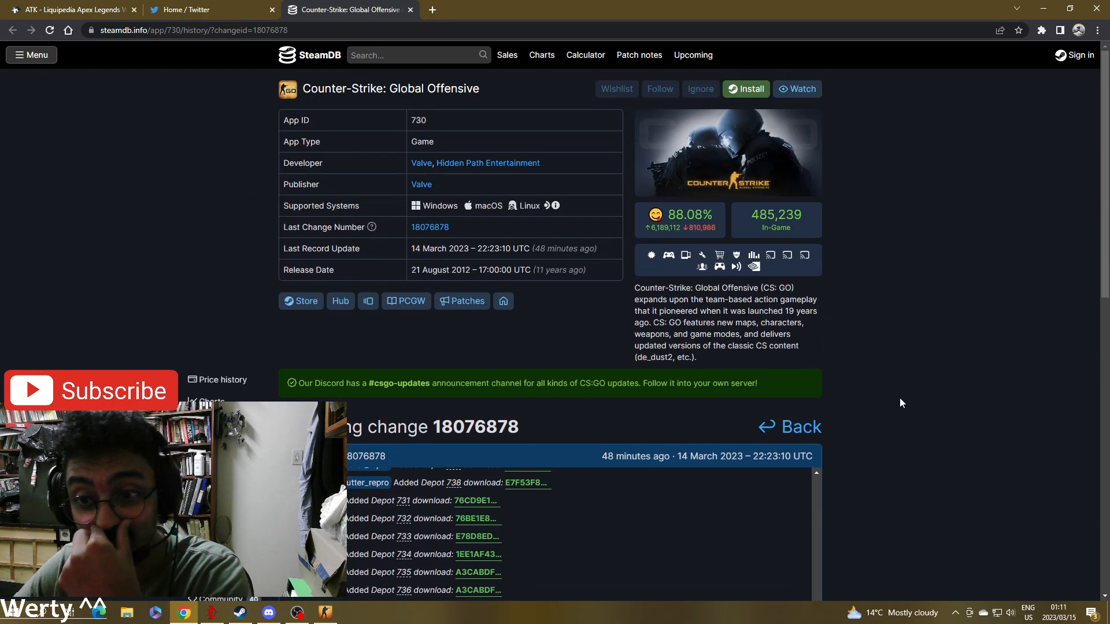
- Scroll through CS:GO change 18076878's added depots and Limited Test Build config, then return to Twitter
scroll(down, 3)
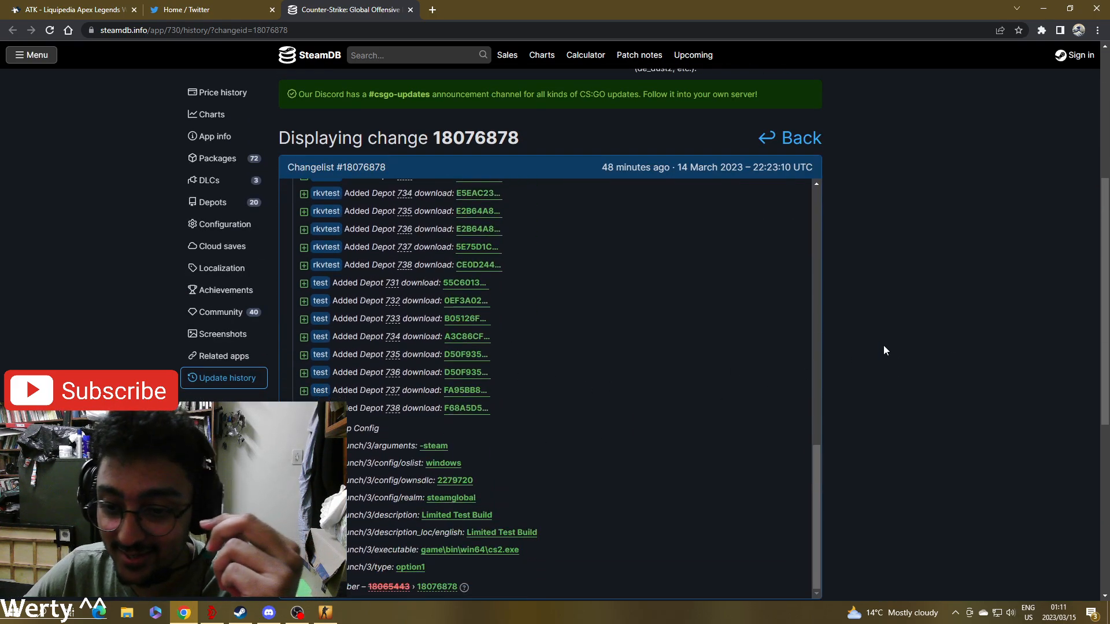
scroll(down, 3)
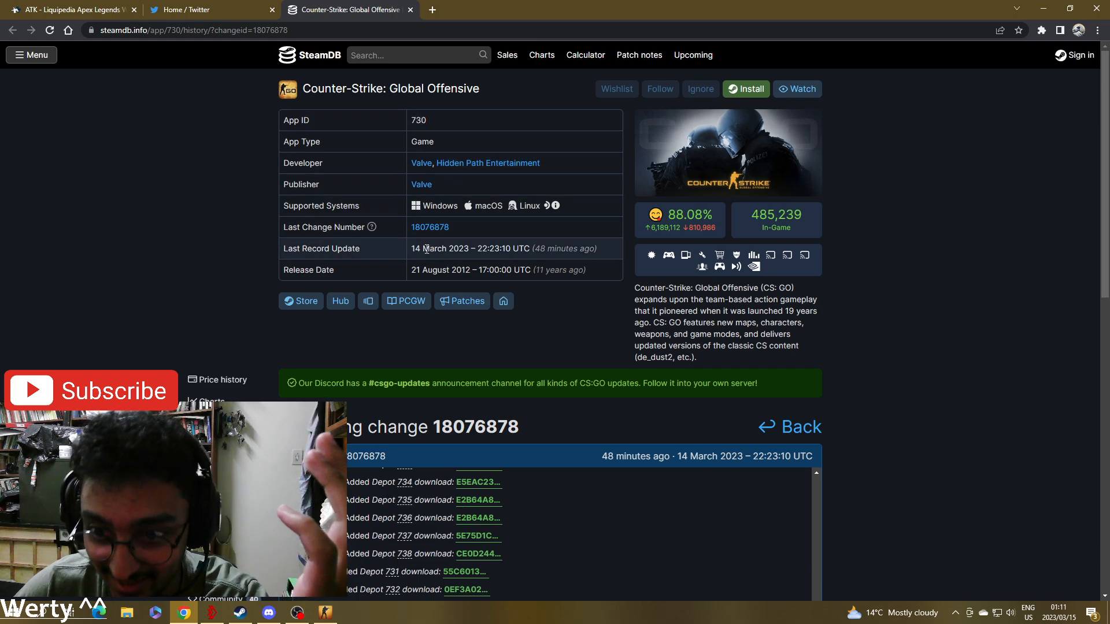
scroll(down, 3)
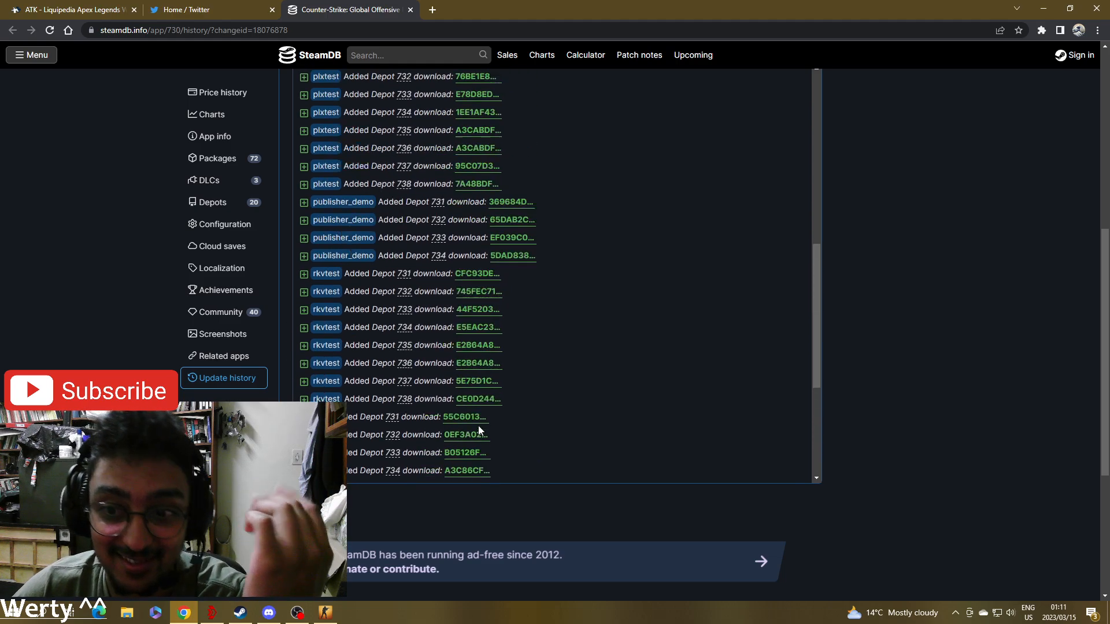
click(206, 9)
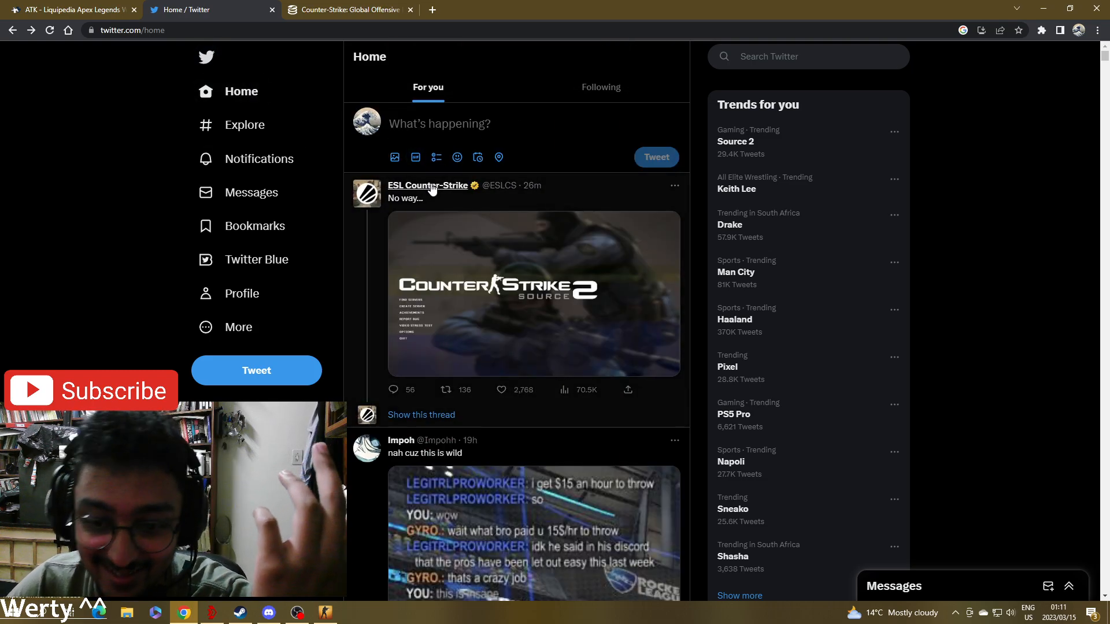
- Scroll the Twitter home feed and reload it from the top via Home
scroll(down, 3)
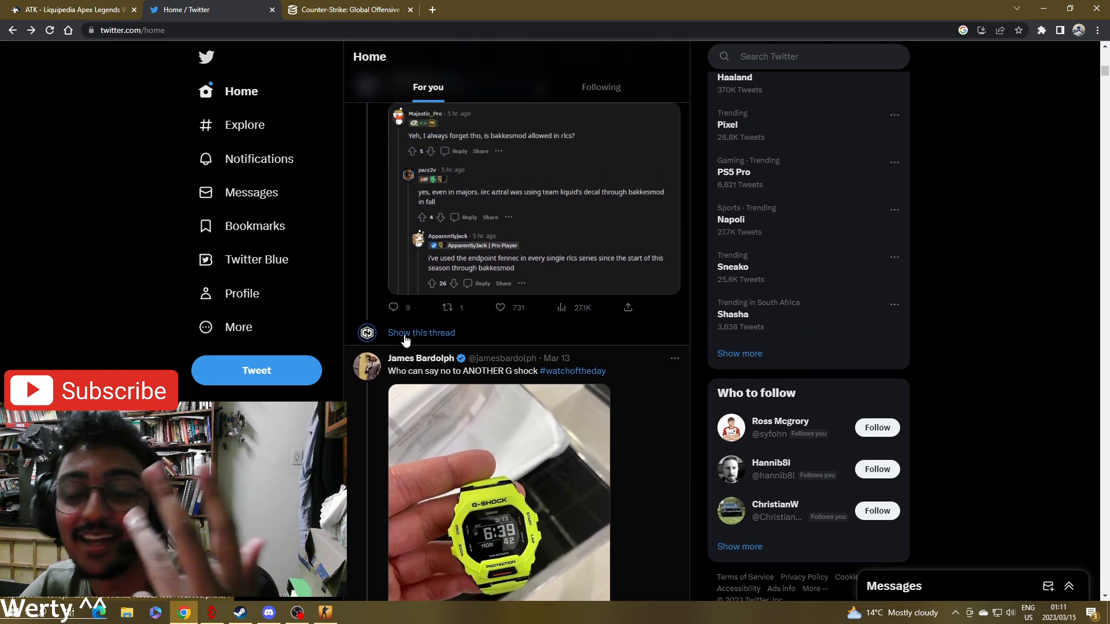
scroll(down, 3)
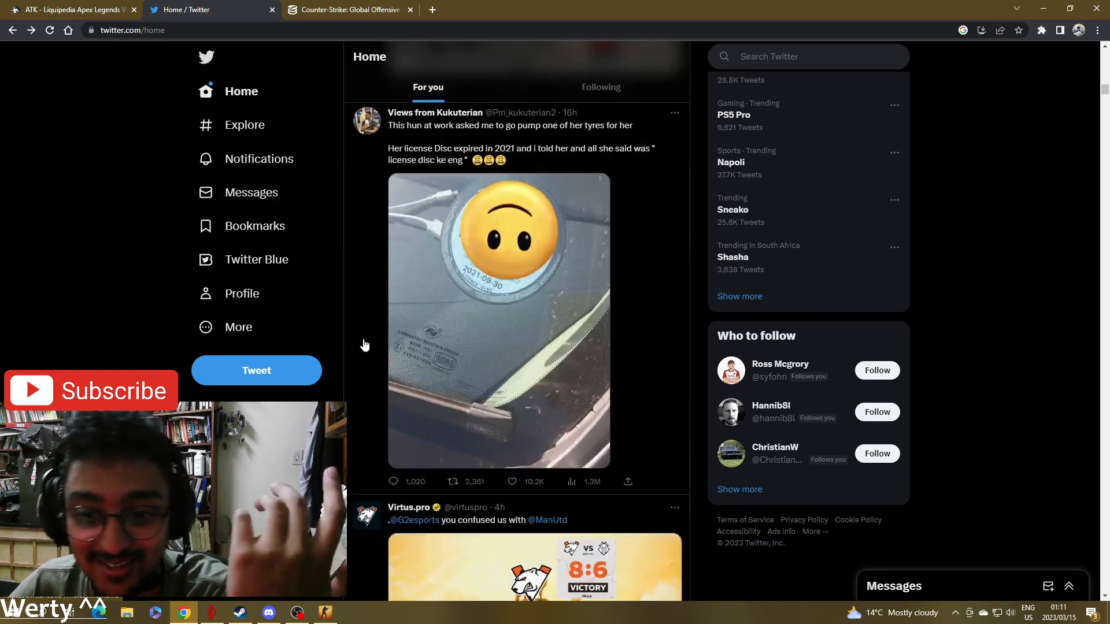
scroll(down, 3)
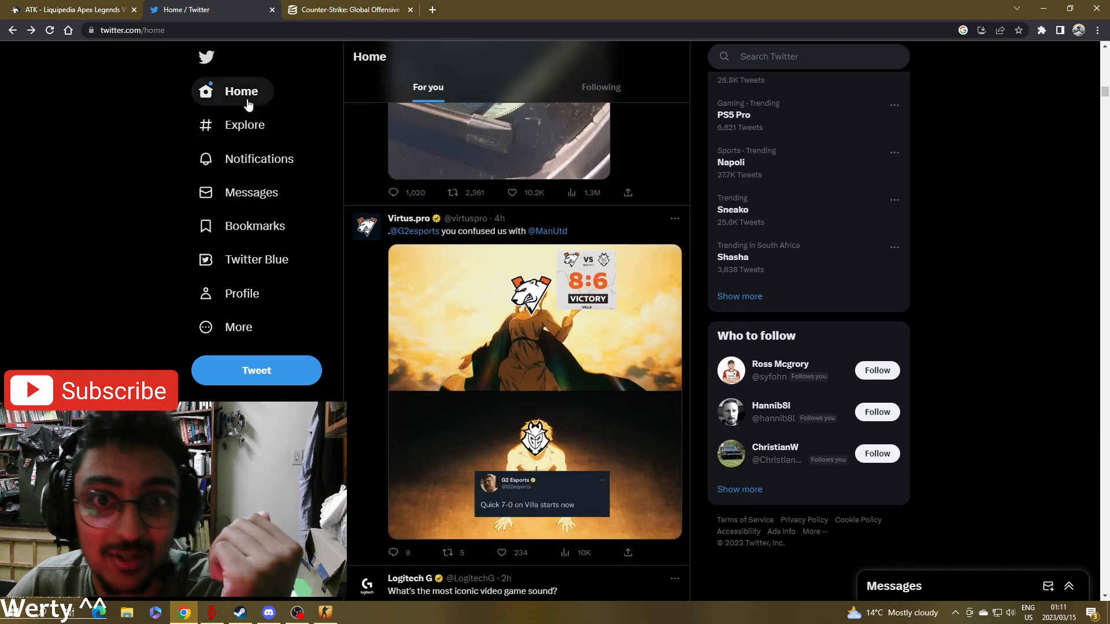
click(240, 90)
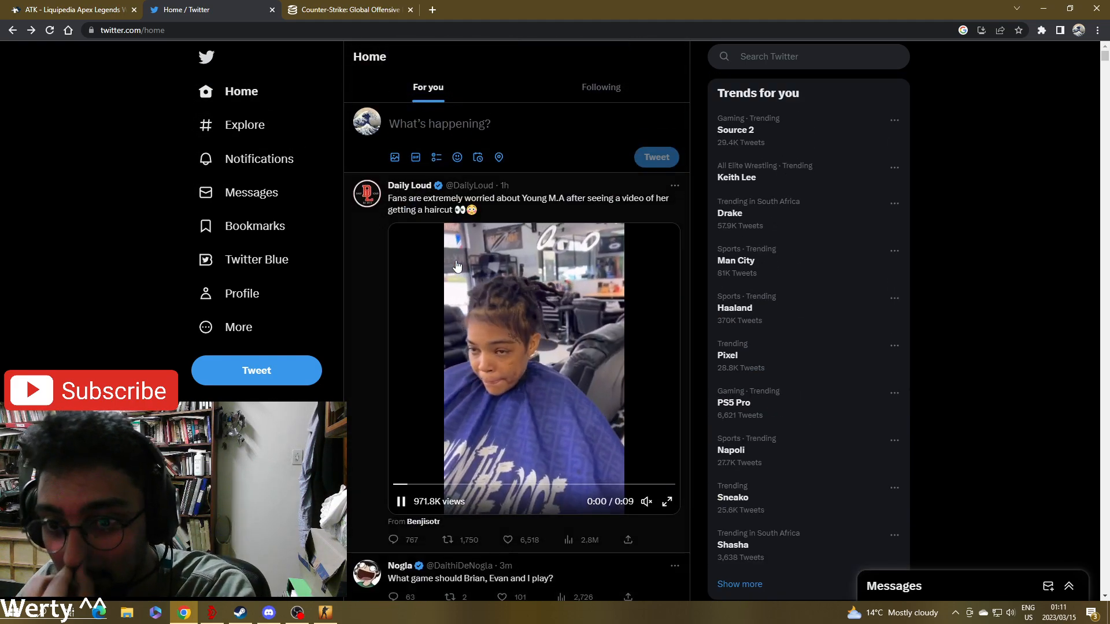
- Scroll the refreshed feed and open the SteamDB change 18076878 page again
scroll(down, 3)
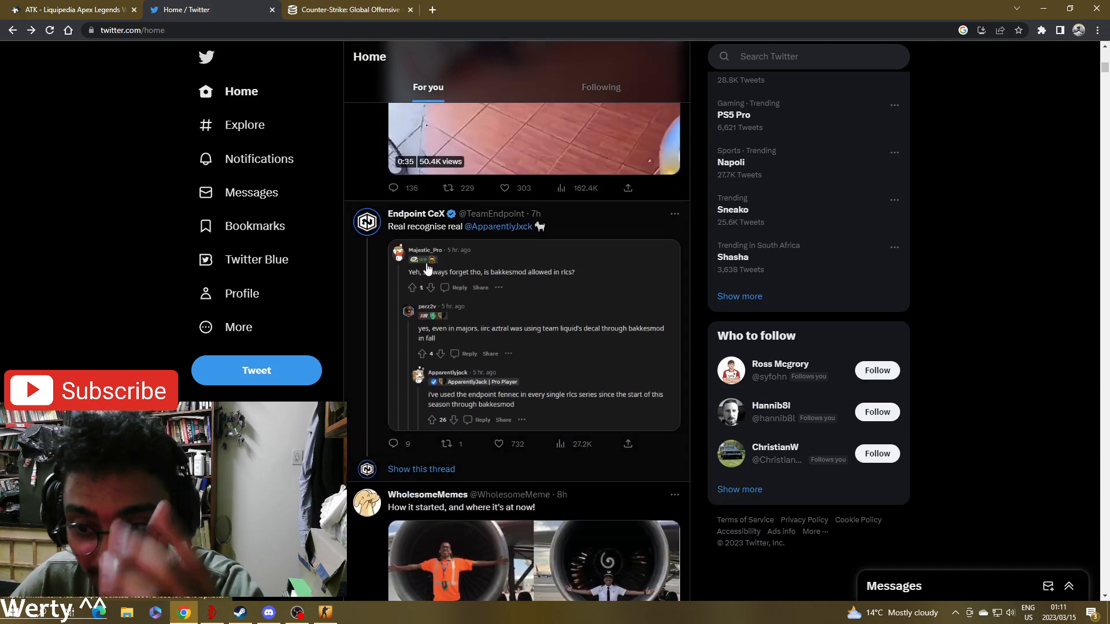
scroll(down, 3)
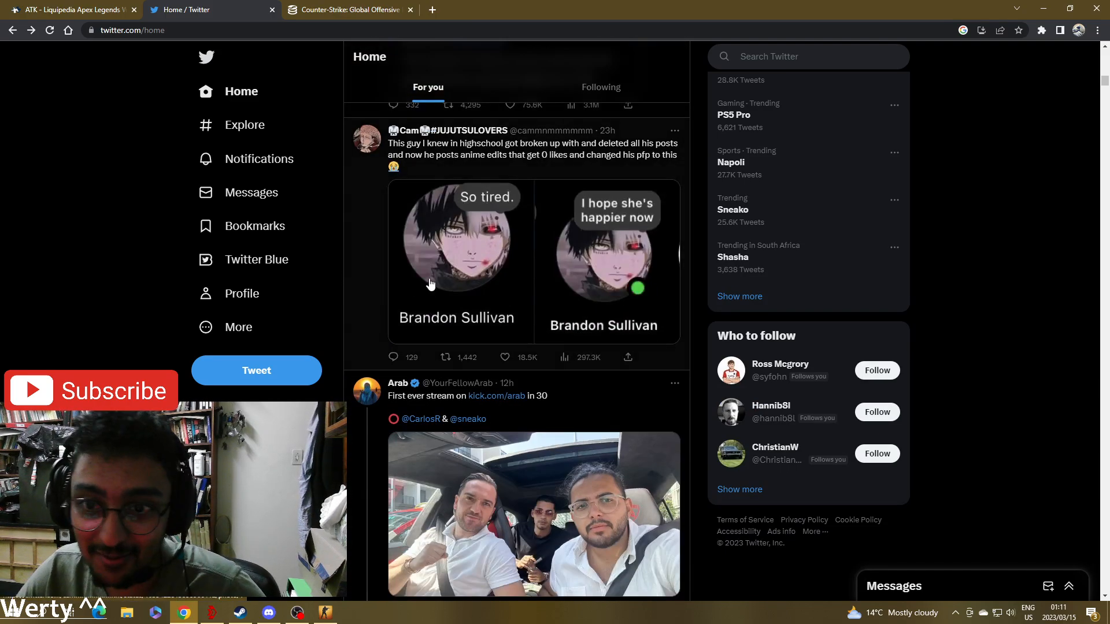
click(267, 613)
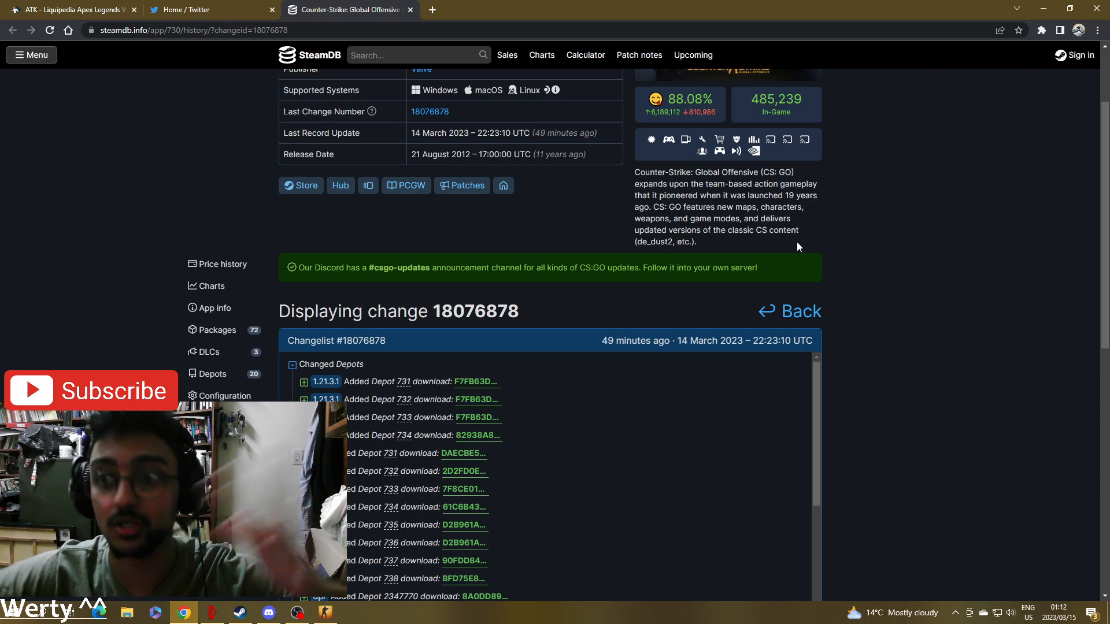
- Scroll the change 18076878 depot list down to the Limited Test Build cs2.exe launch settings, then return to Twitter
scroll(down, 3)
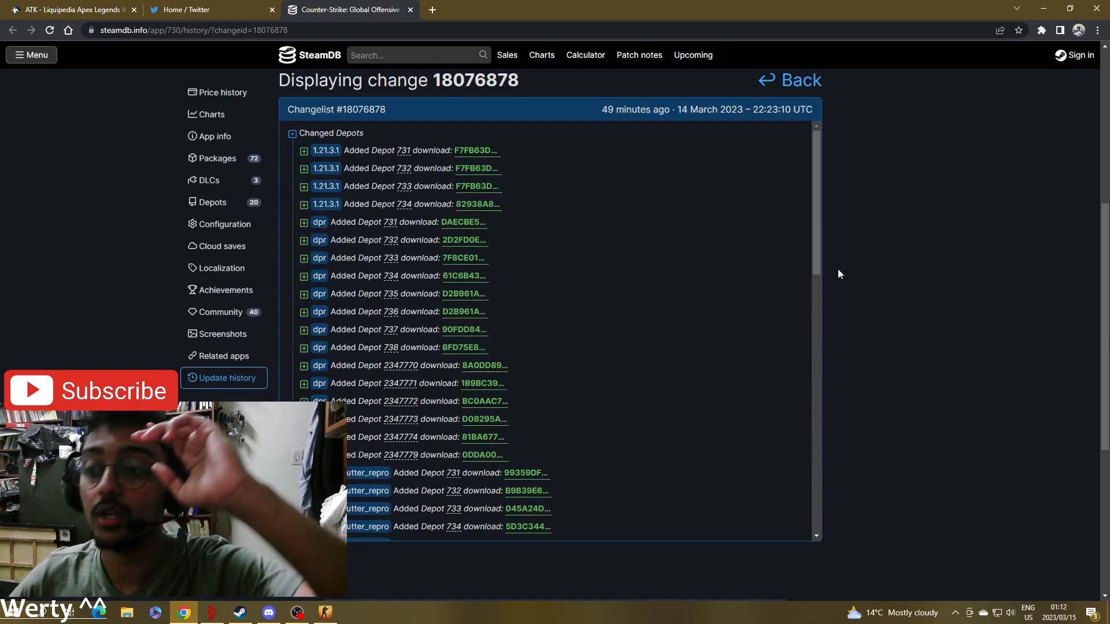
scroll(down, 3)
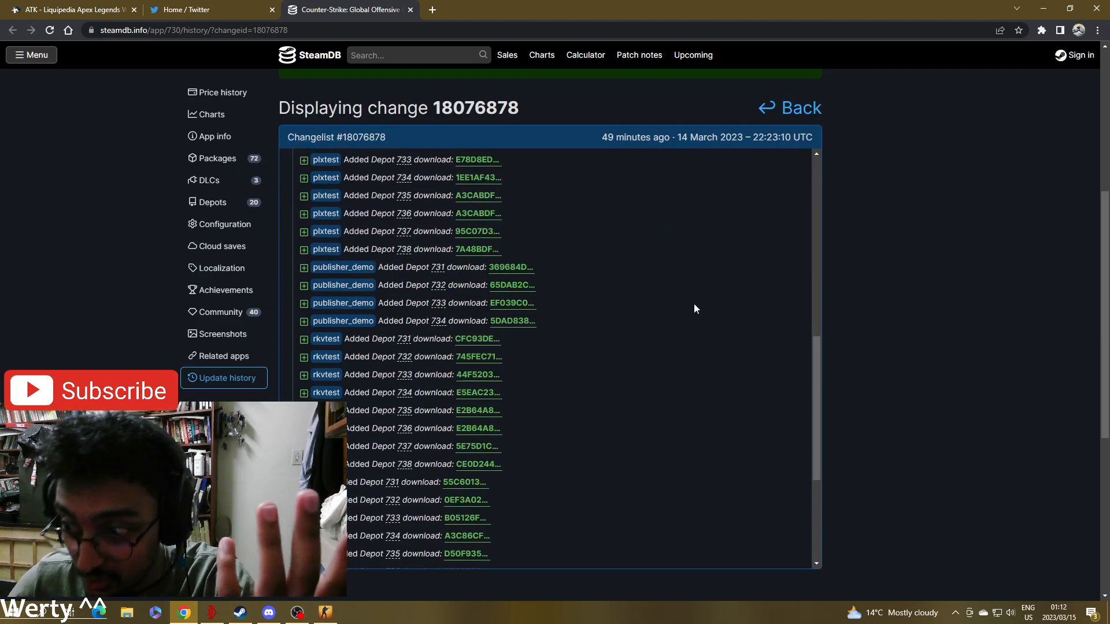
scroll(down, 3)
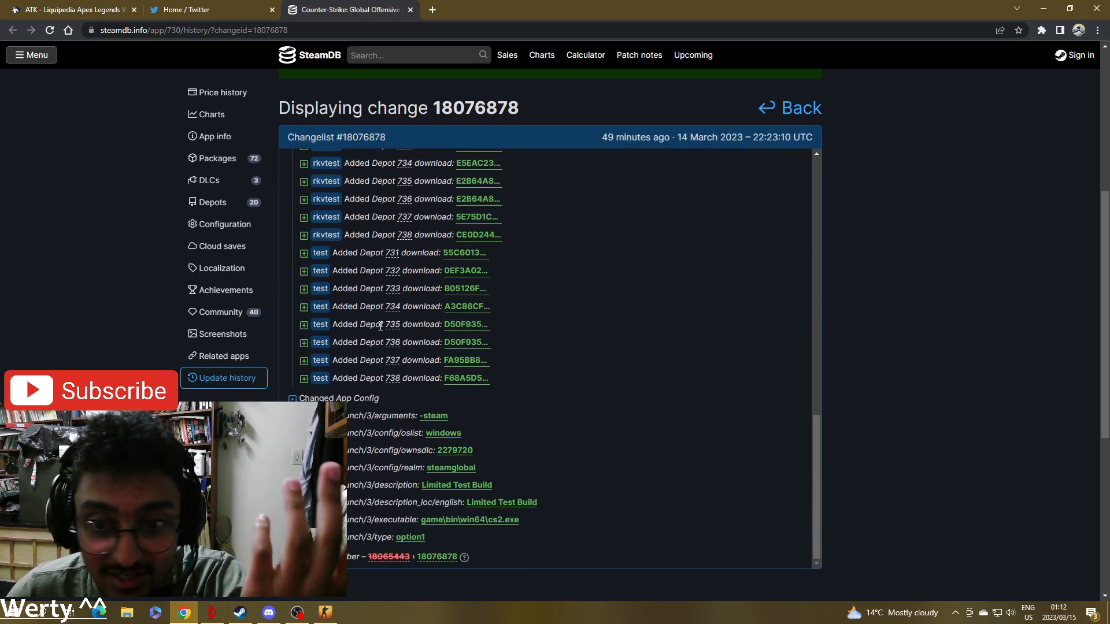
scroll(down, 3)
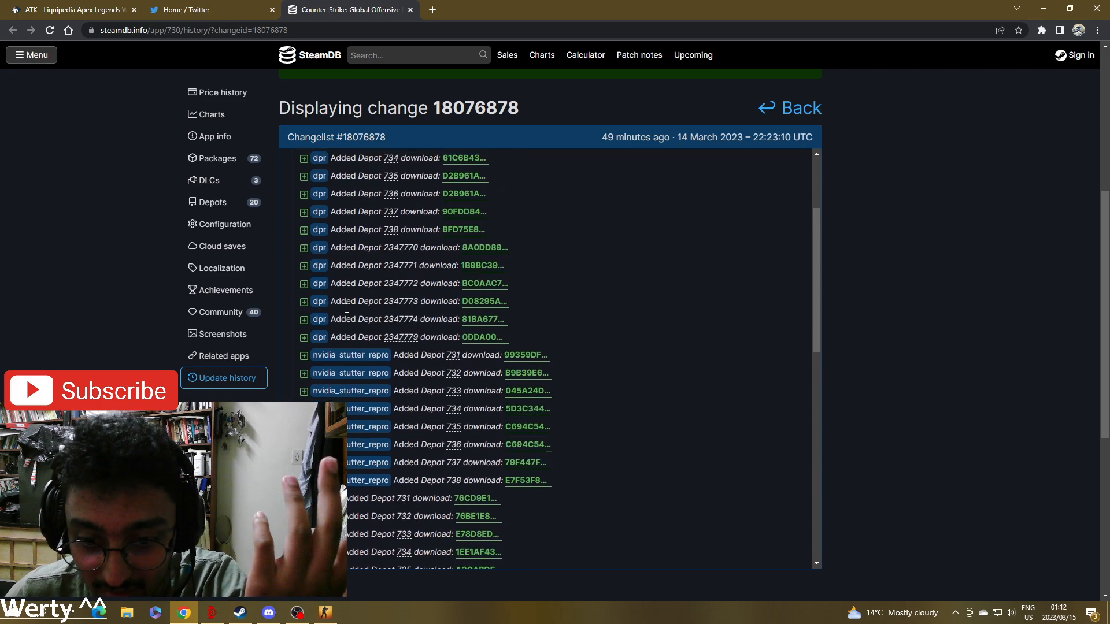
scroll(down, 3)
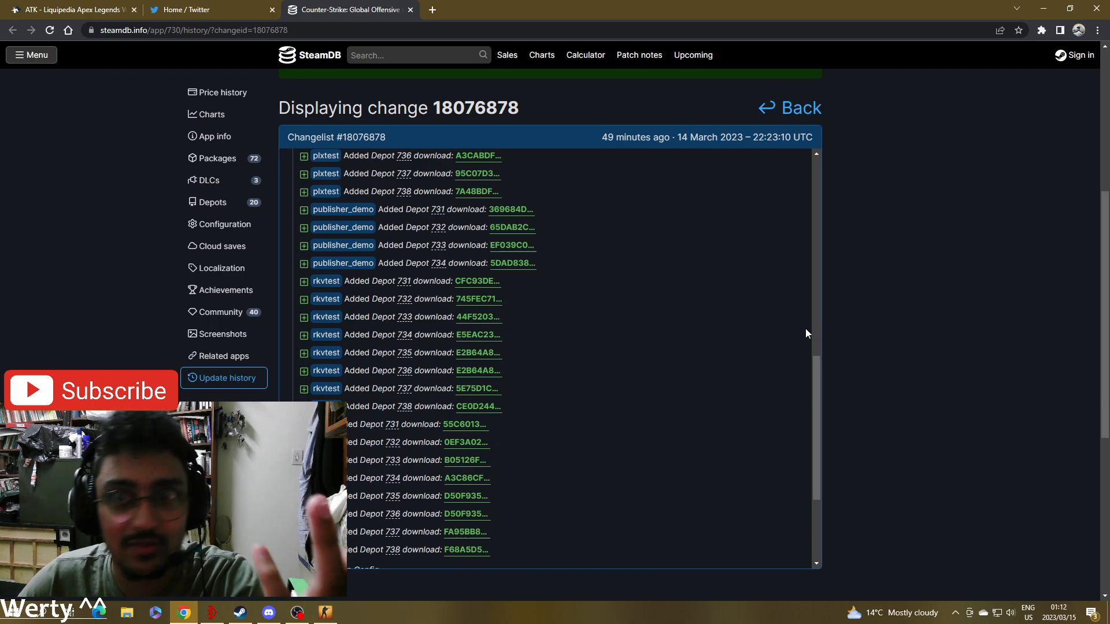
scroll(down, 3)
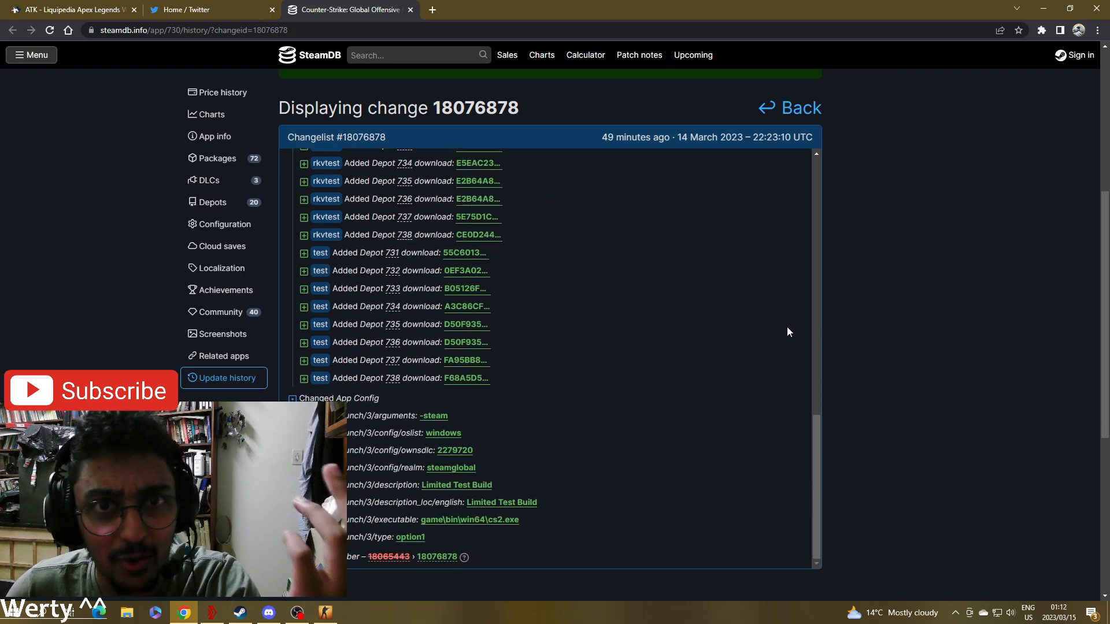
click(191, 9)
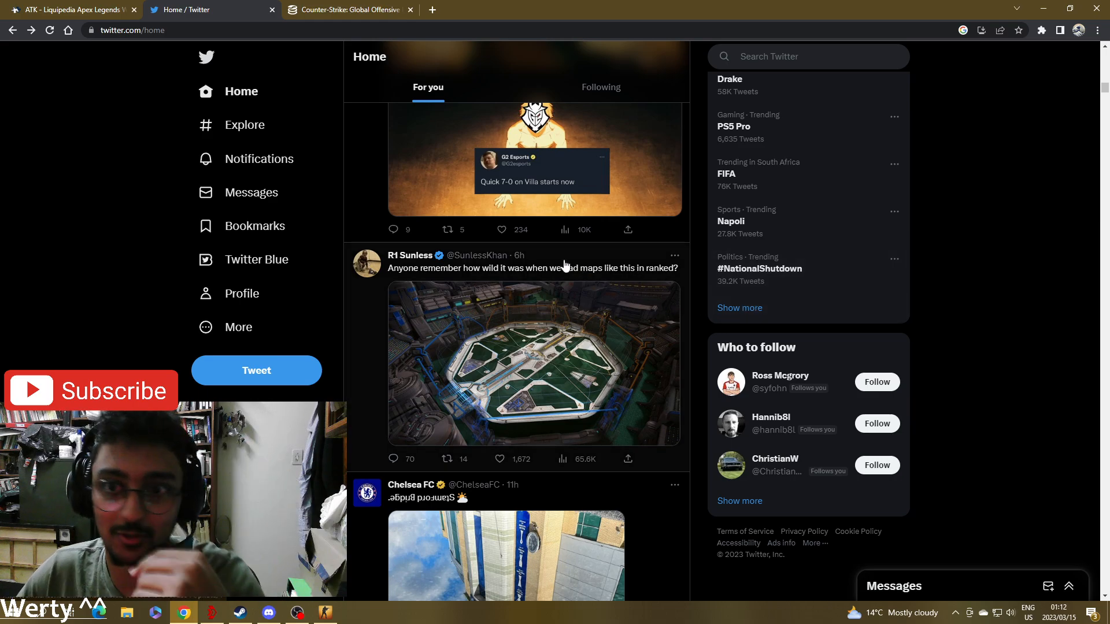
scroll(down, 3)
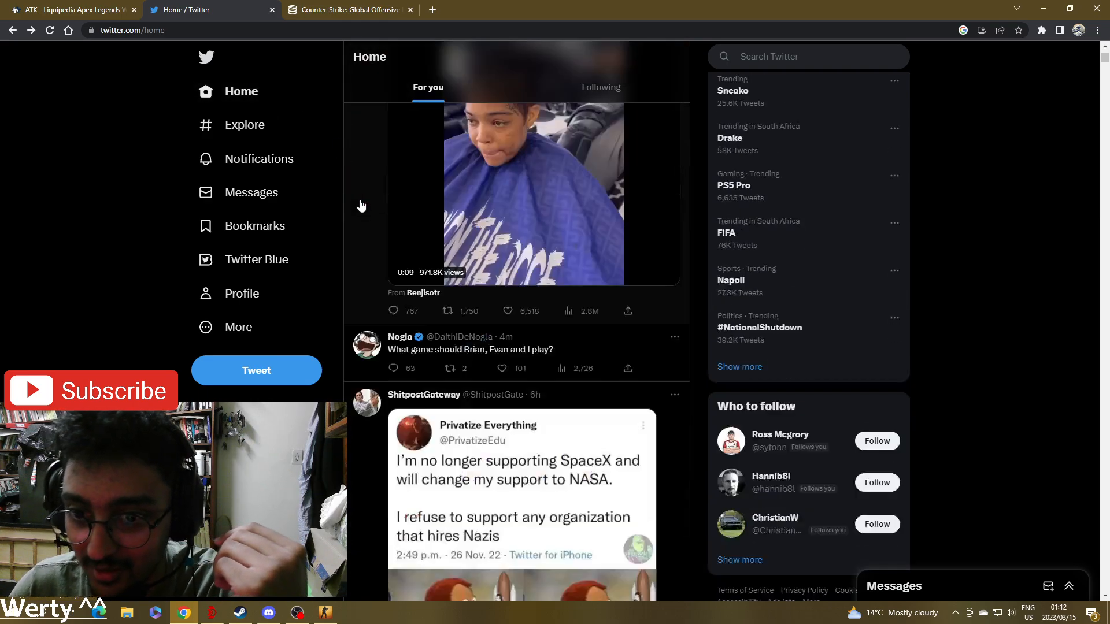
scroll(down, 3)
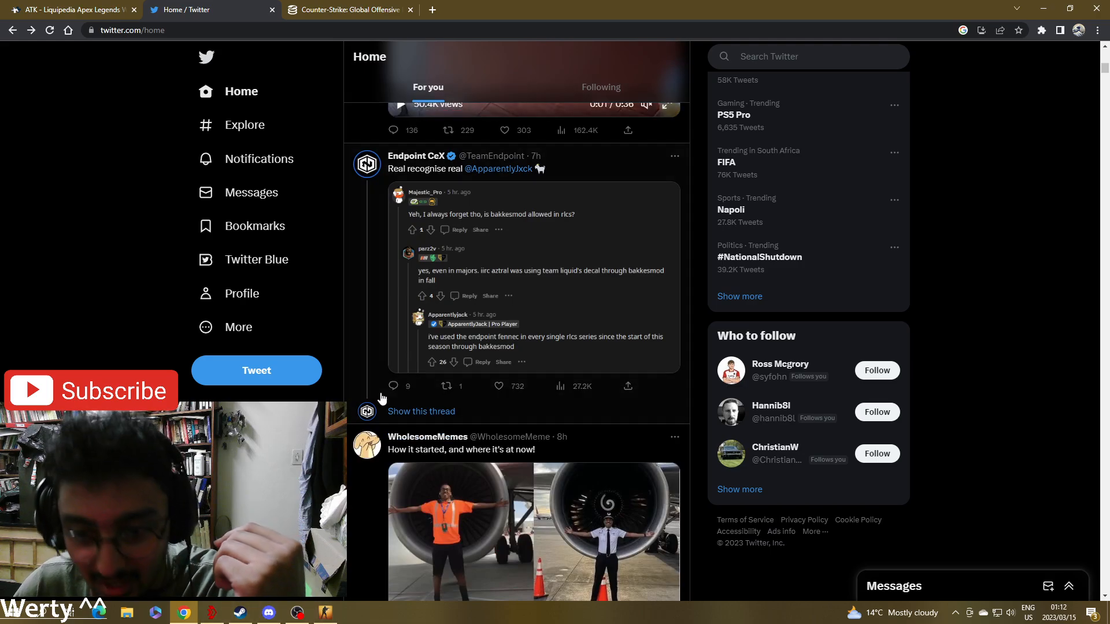
click(349, 9)
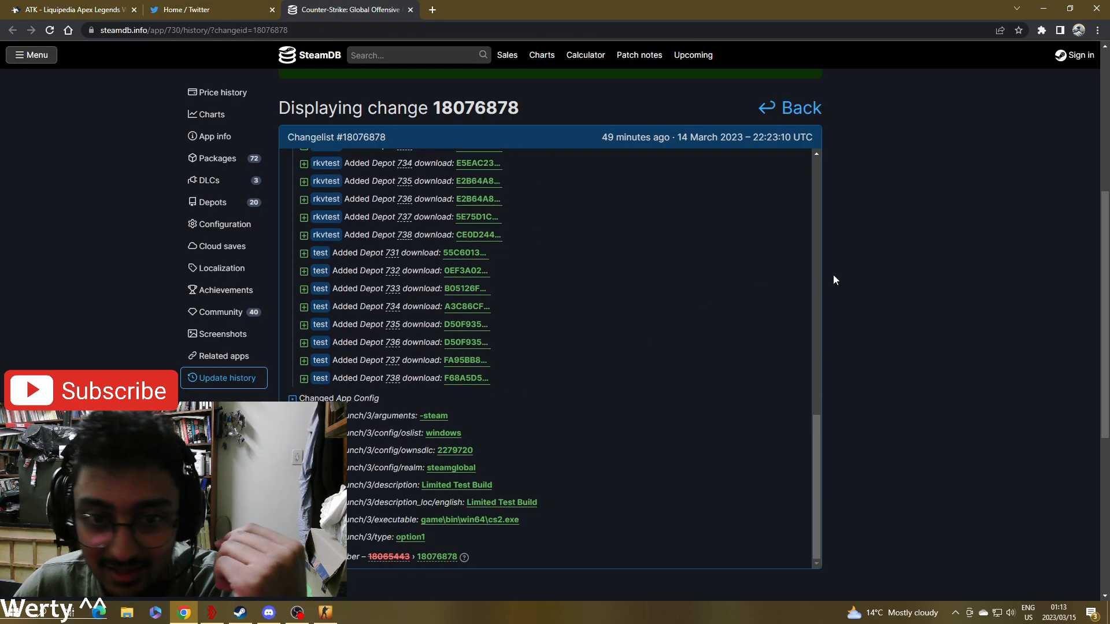
mouse_move(910, 400)
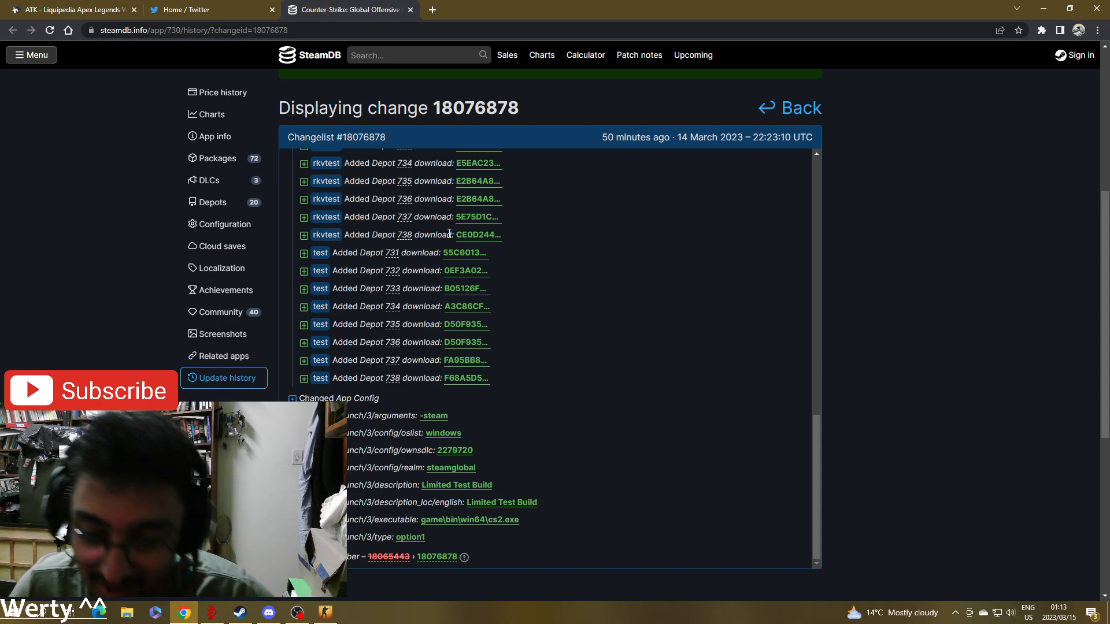
- From recent searches open Hac1's account, his CS:GO blog tweet, and his profile
click(206, 9)
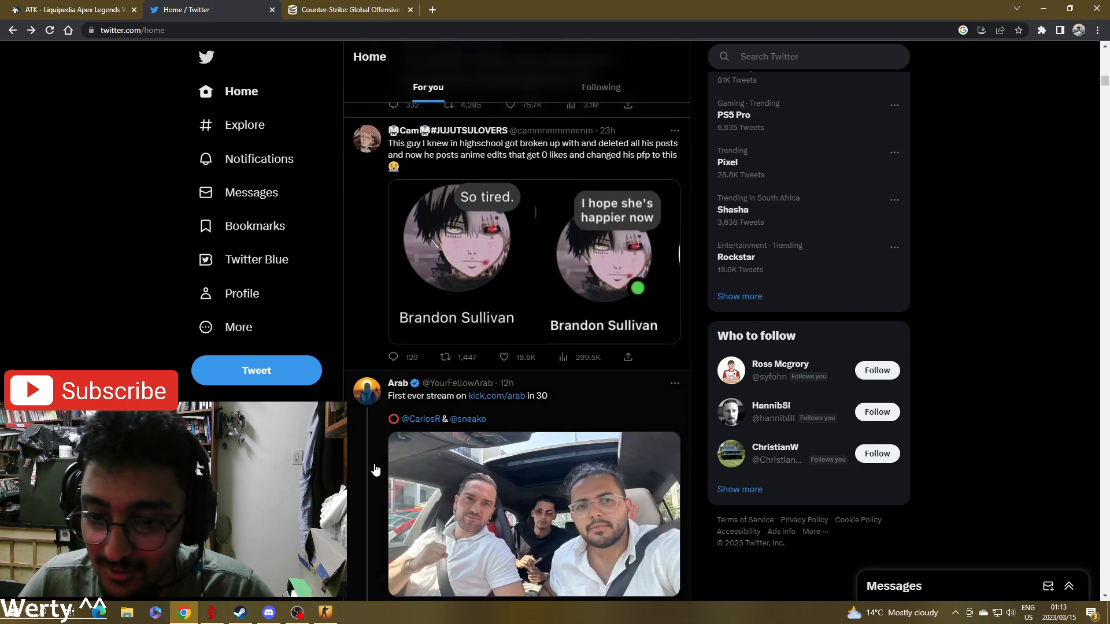
scroll(down, 3)
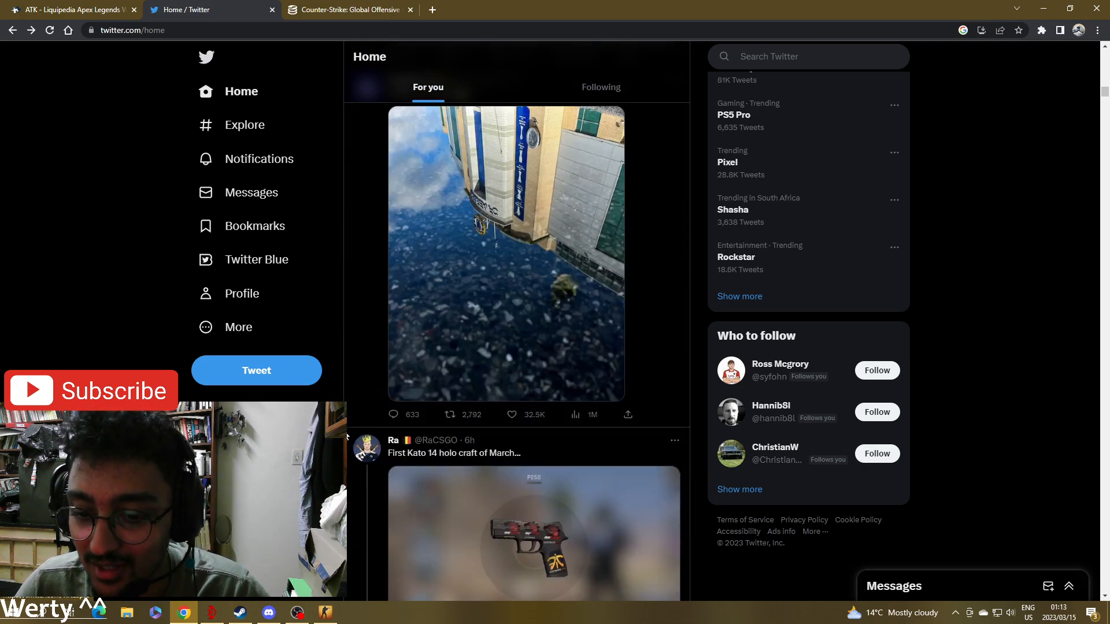
click(807, 56)
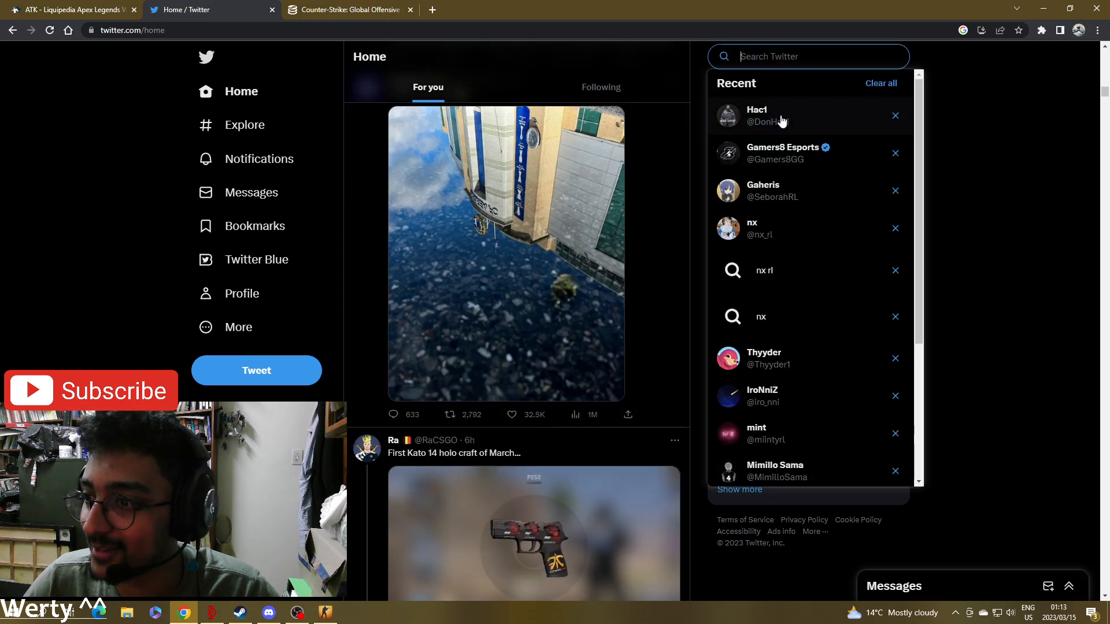
click(756, 115)
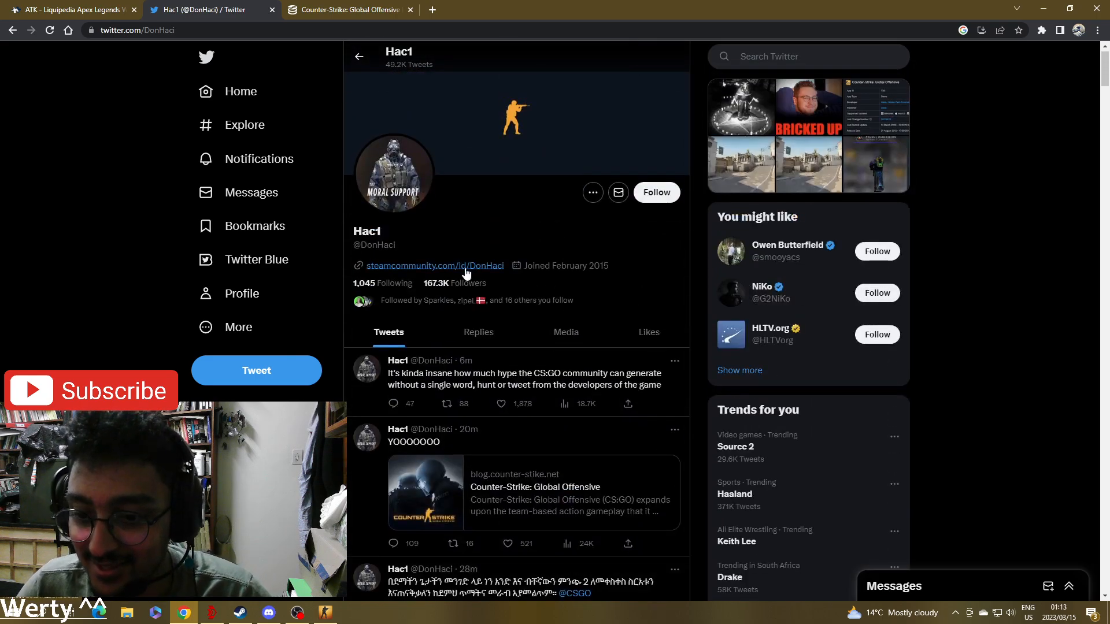
click(414, 442)
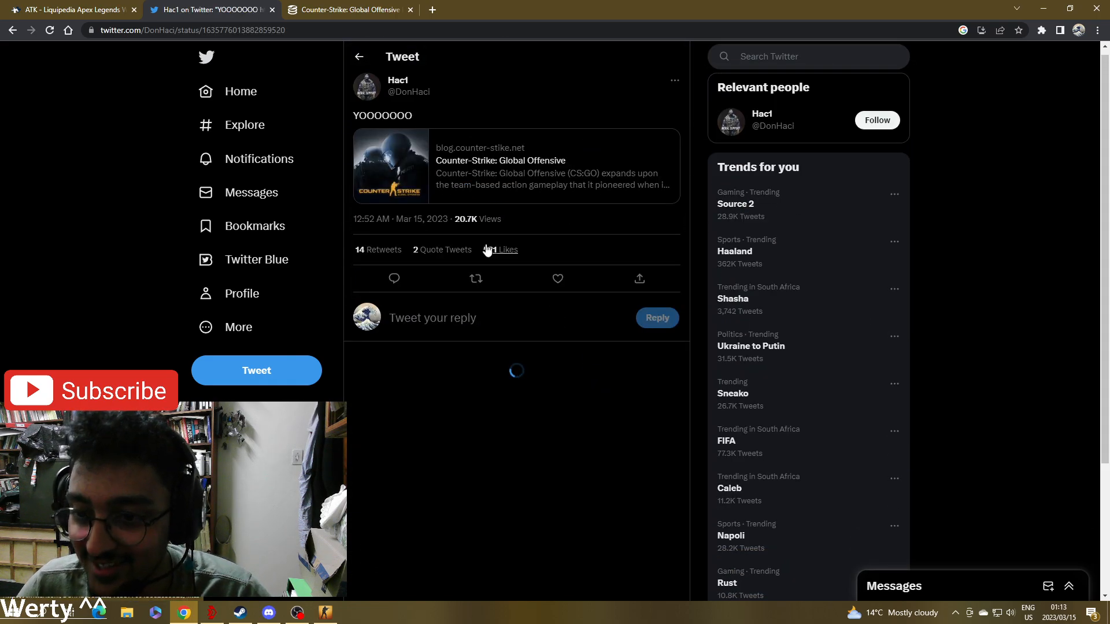
click(397, 80)
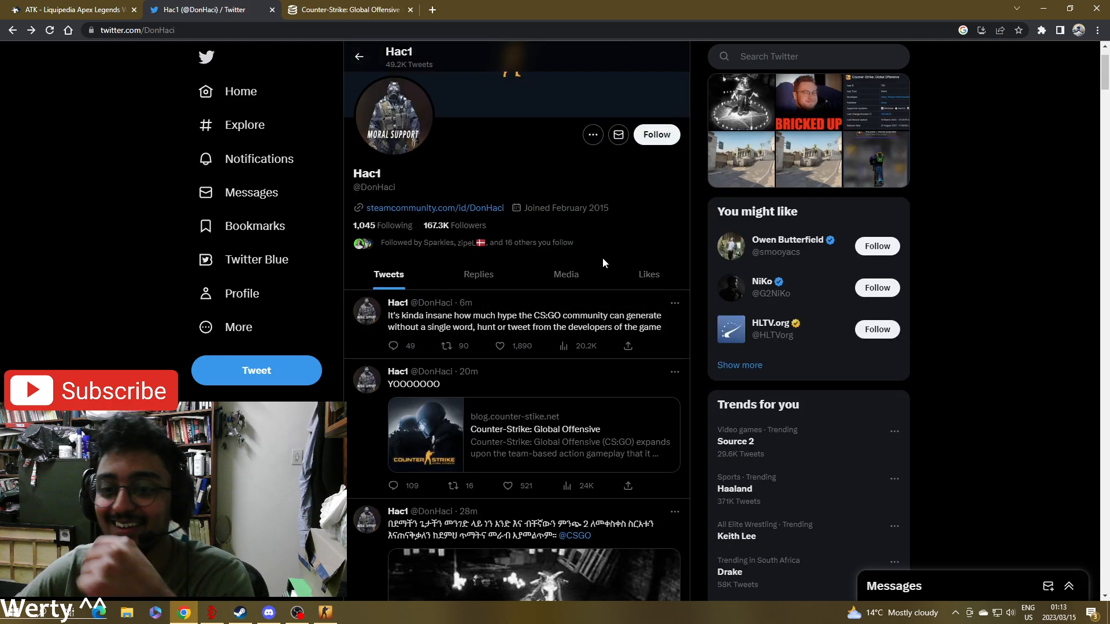
- Scroll Hac1's tweets to the SteamDB CS:GO card and visit the official CS:GO profile
scroll(down, 3)
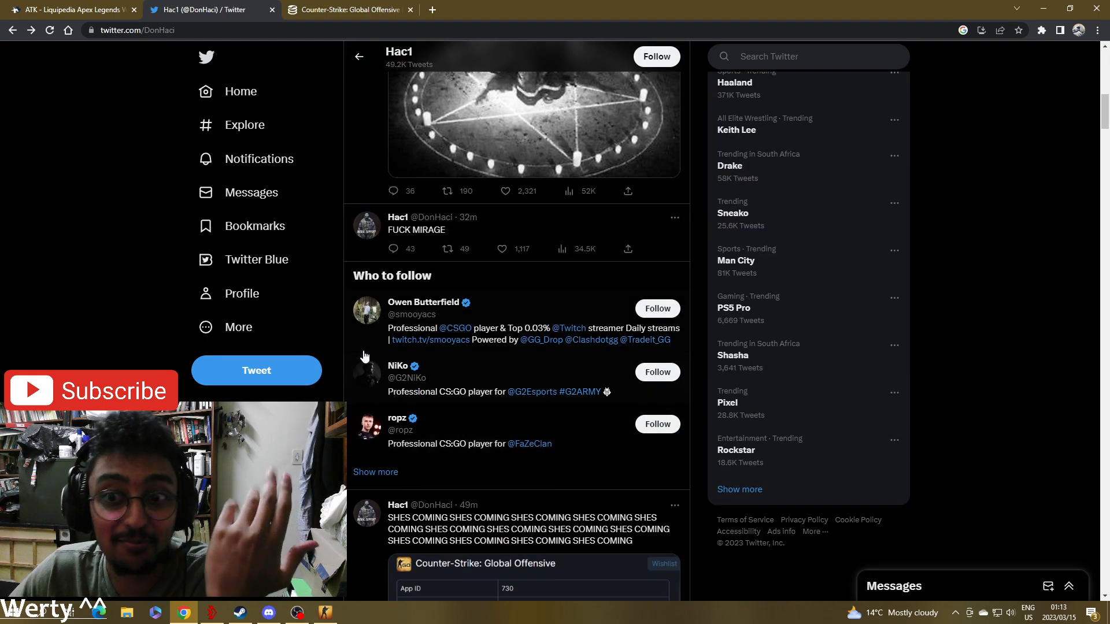
scroll(down, 3)
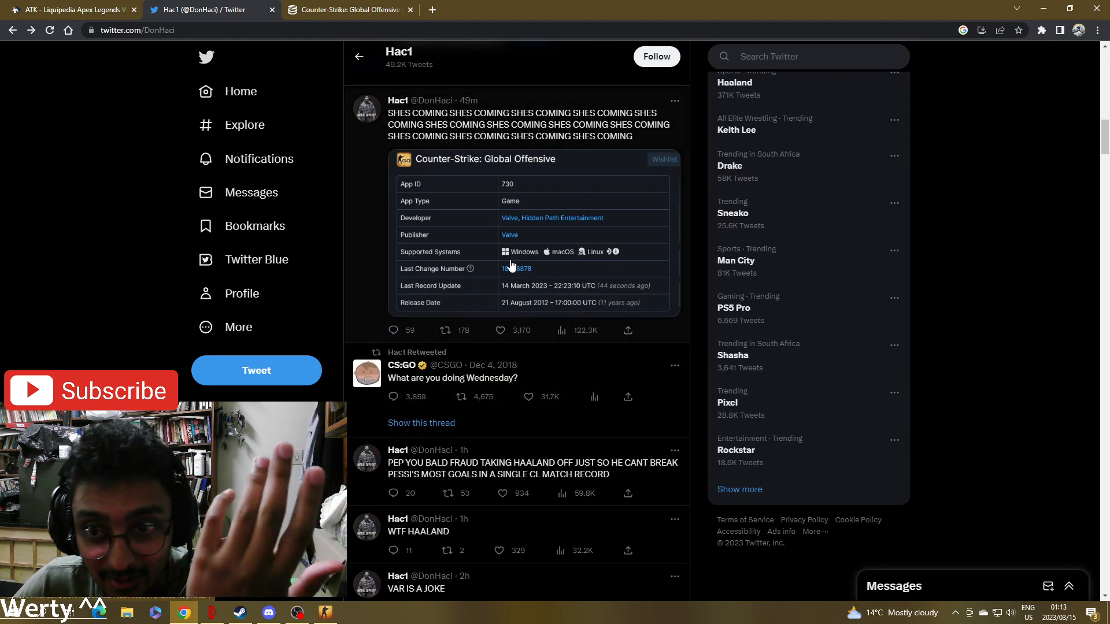
scroll(down, 3)
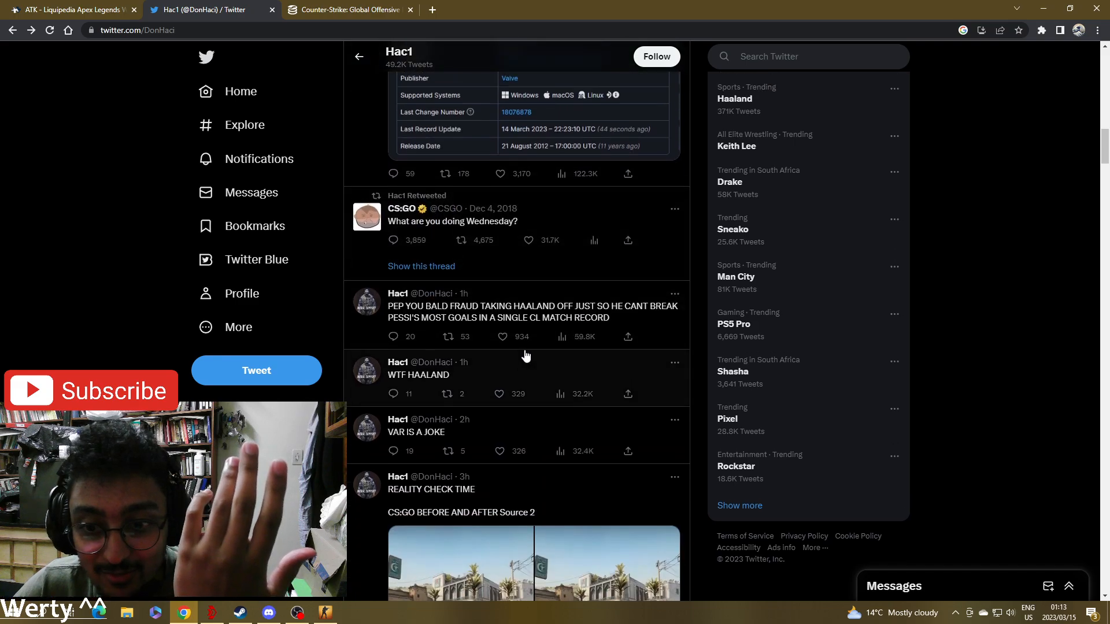
click(402, 209)
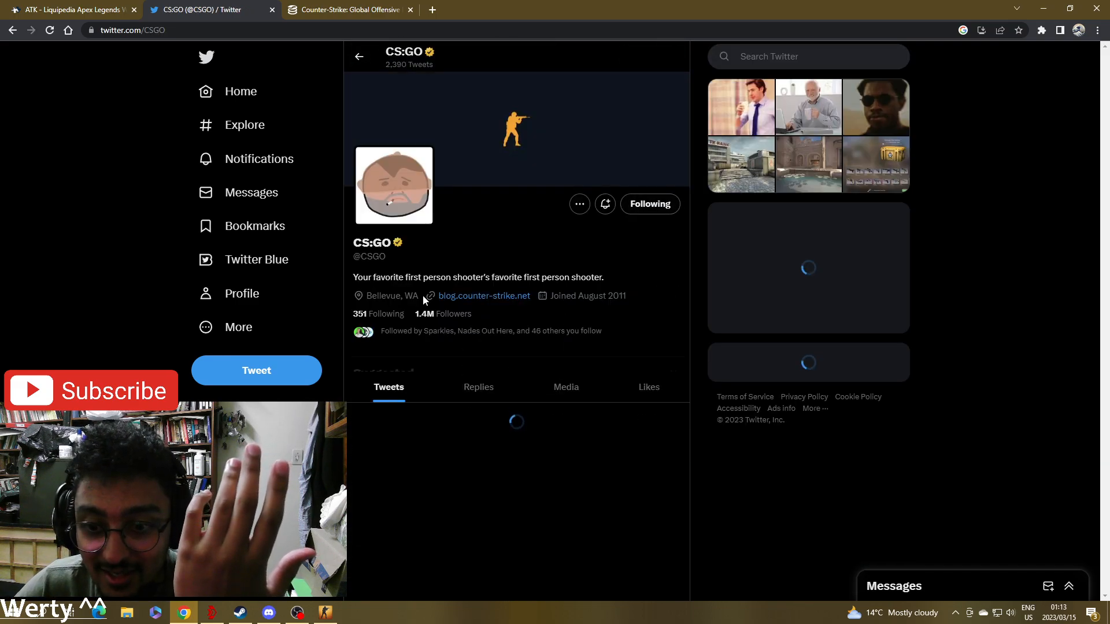
scroll(down, 3)
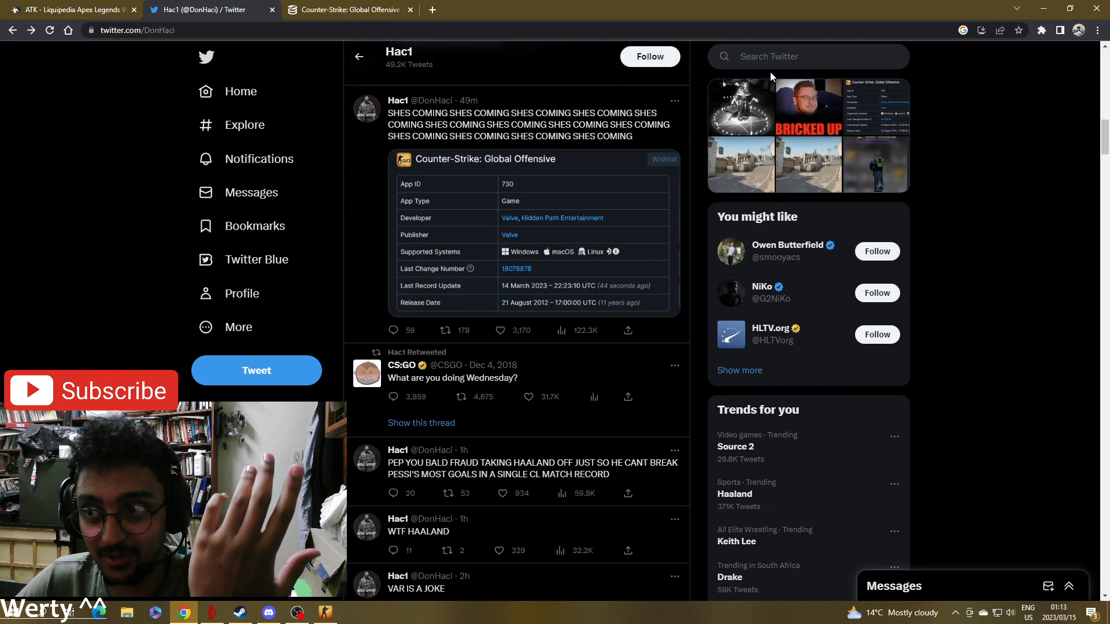
- Search 'esl' and visit the ESL Rocket League and main ESL profiles without following them
text(esl)
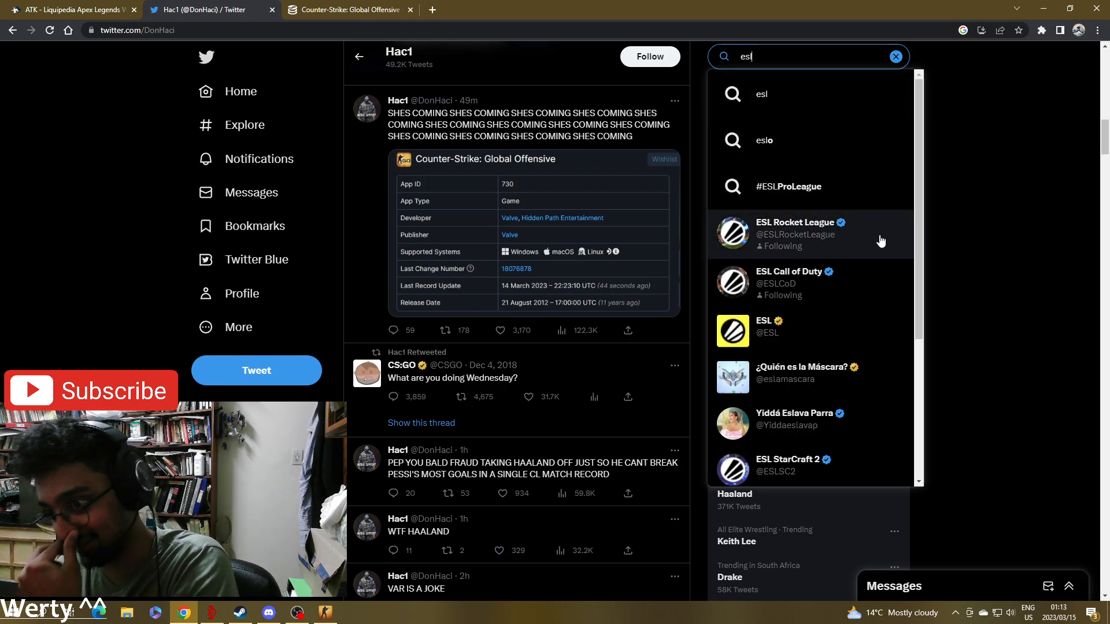
click(793, 233)
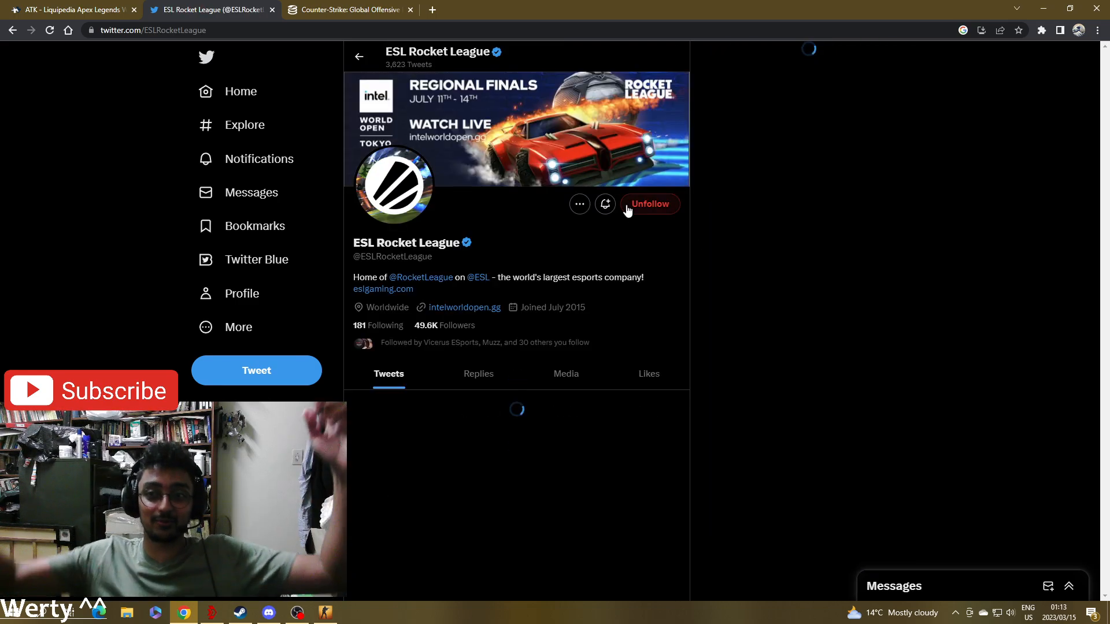
click(649, 204)
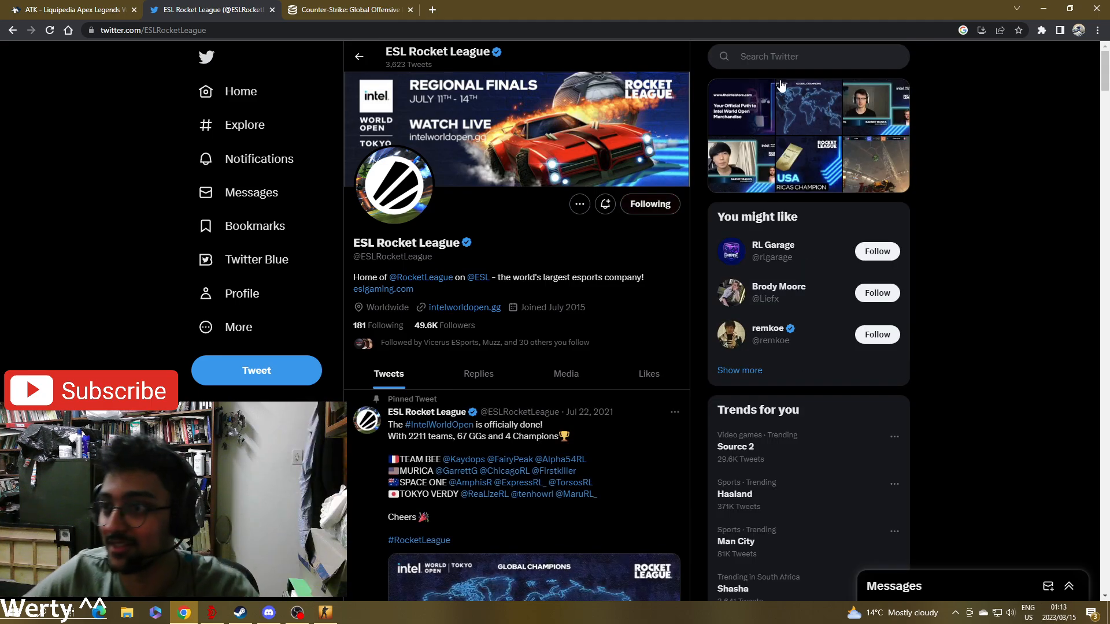
click(808, 55)
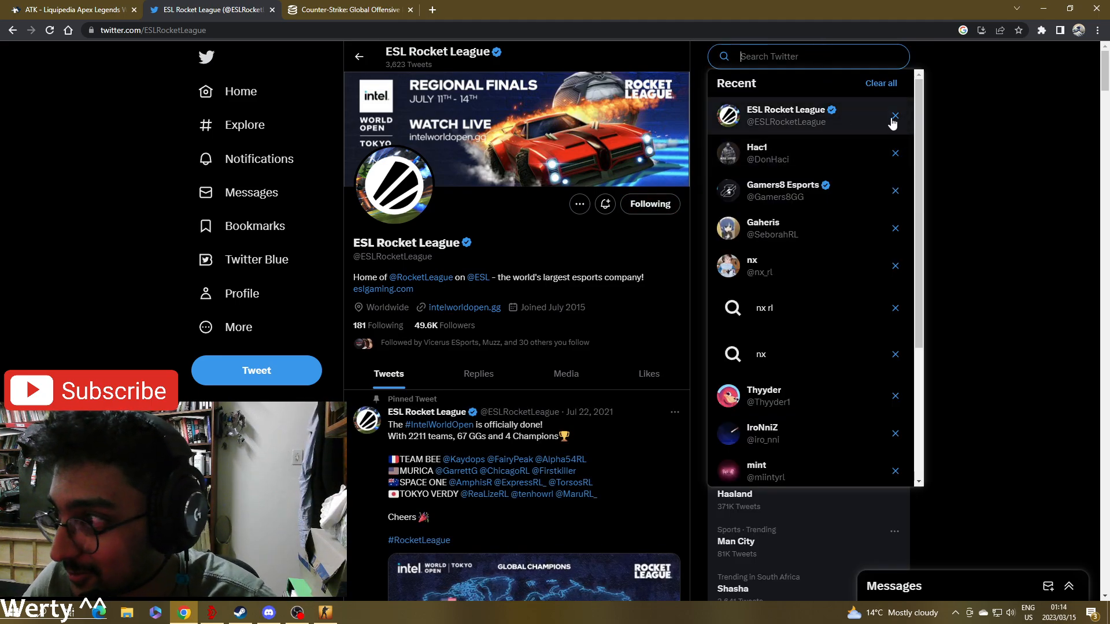
text(esl)
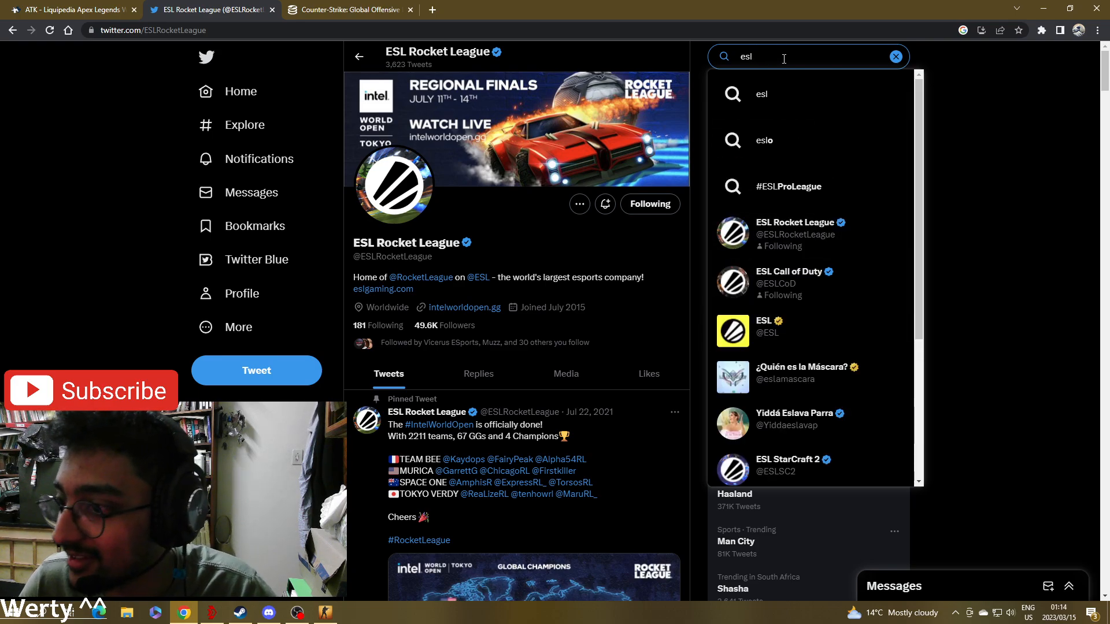
click(768, 326)
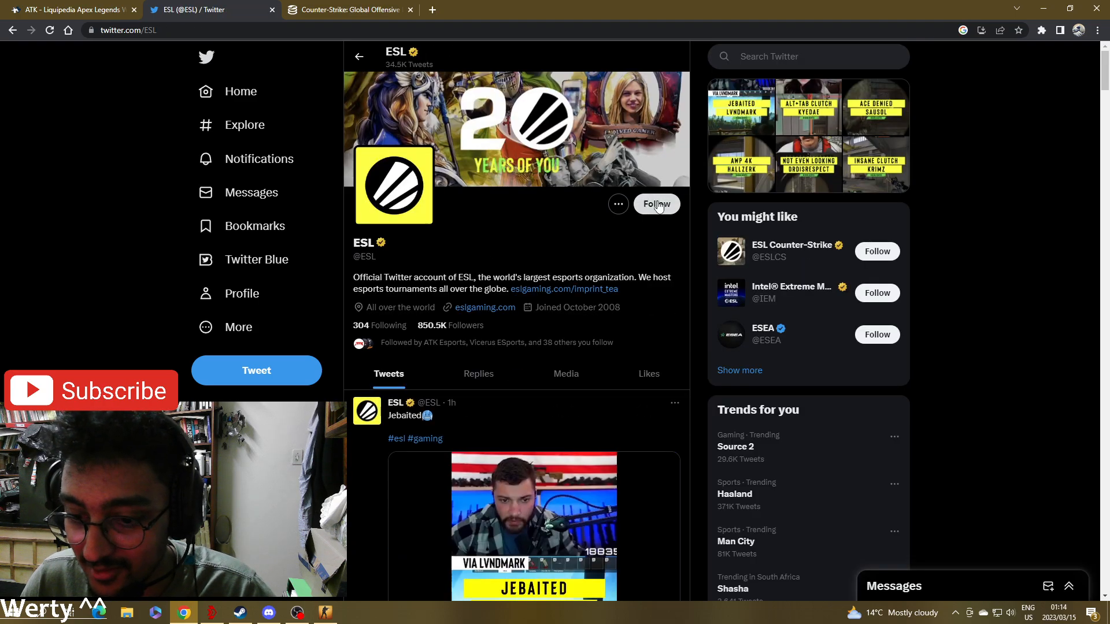
scroll(down, 3)
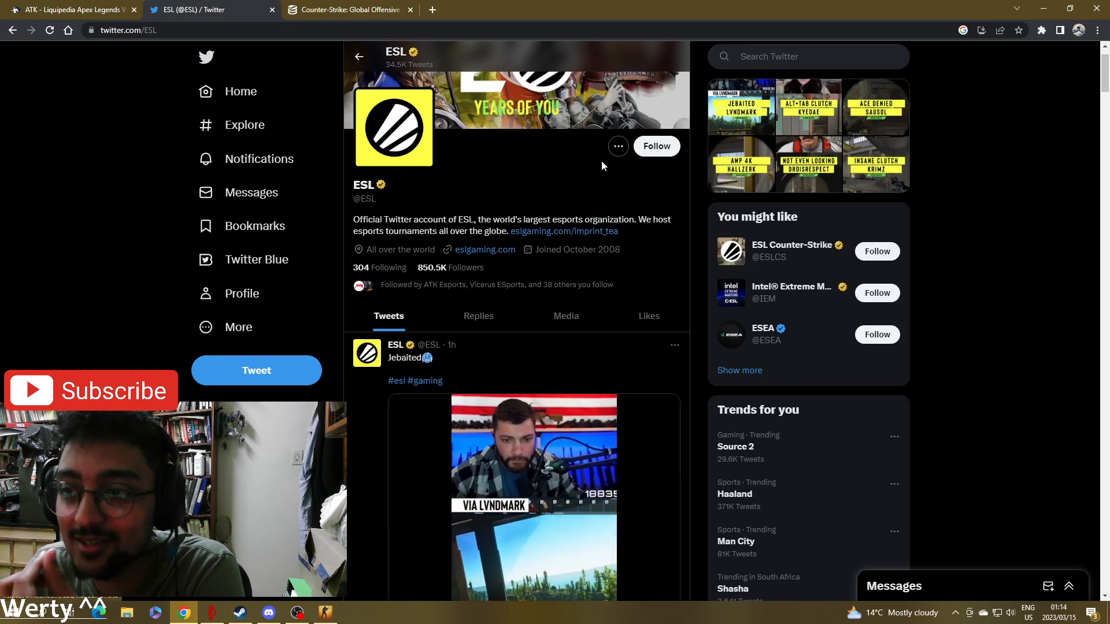
- Return to the home feed refreshed to the top, browse it, then move to the CS:GO inventory
click(241, 91)
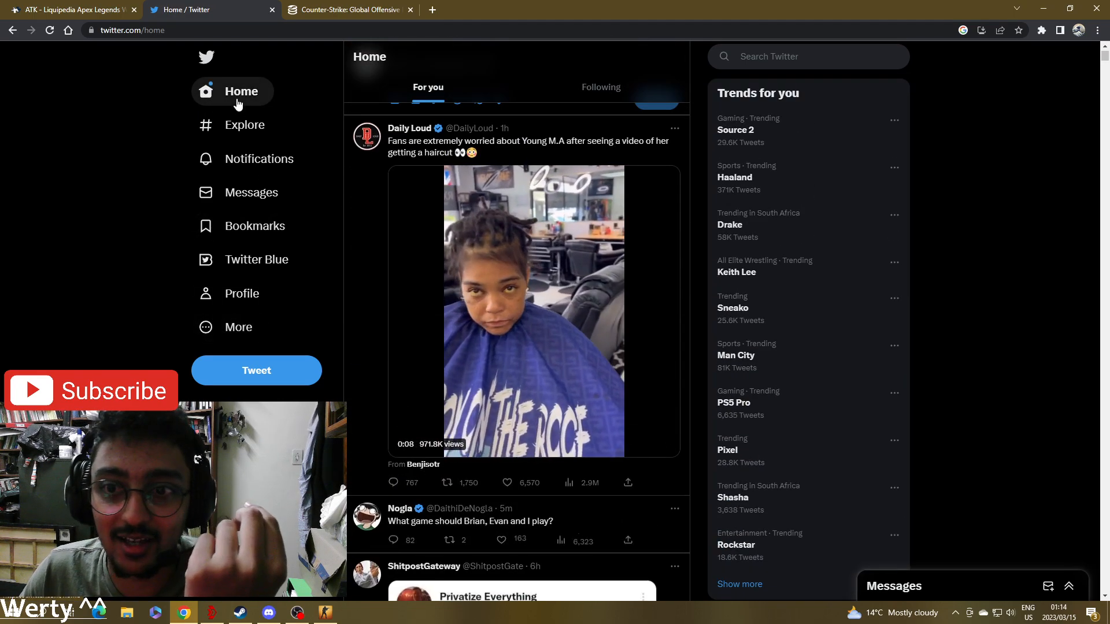
click(240, 91)
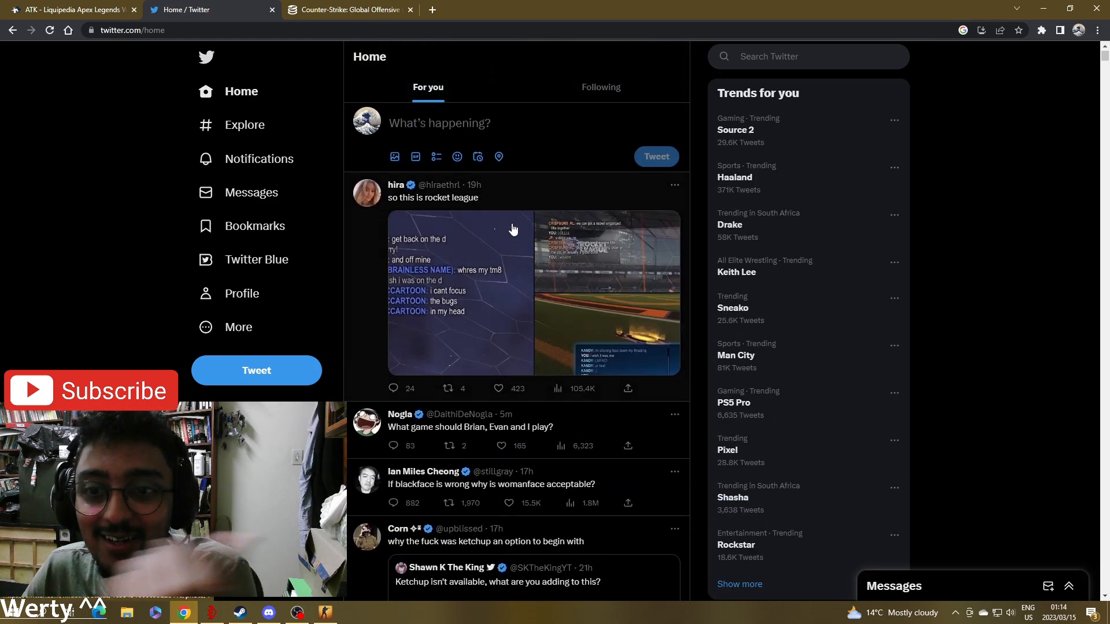
scroll(down, 3)
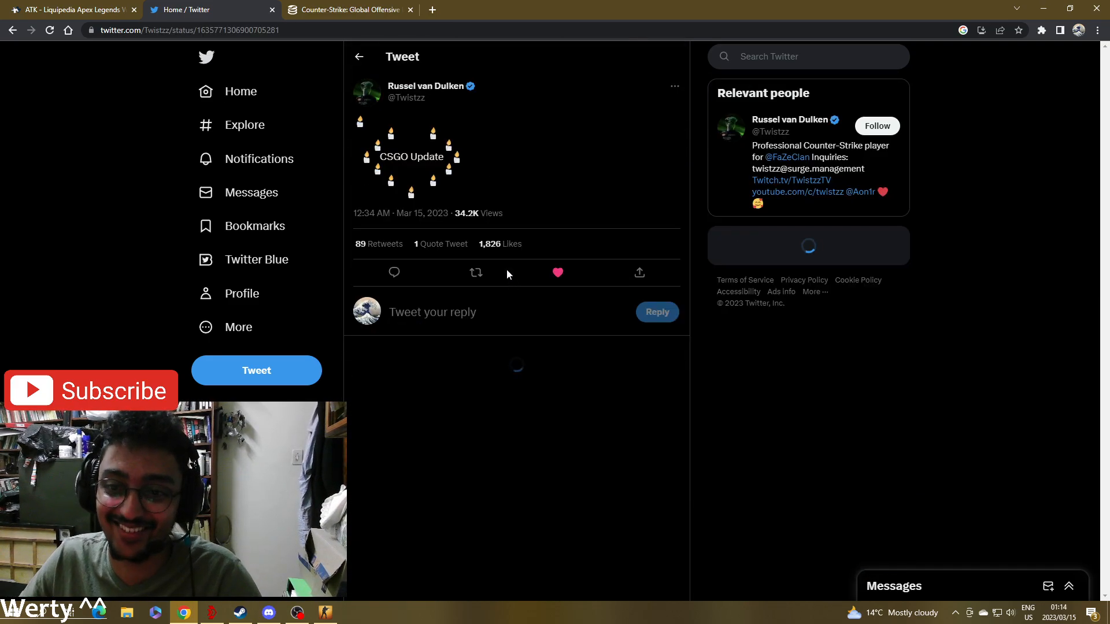
click(359, 56)
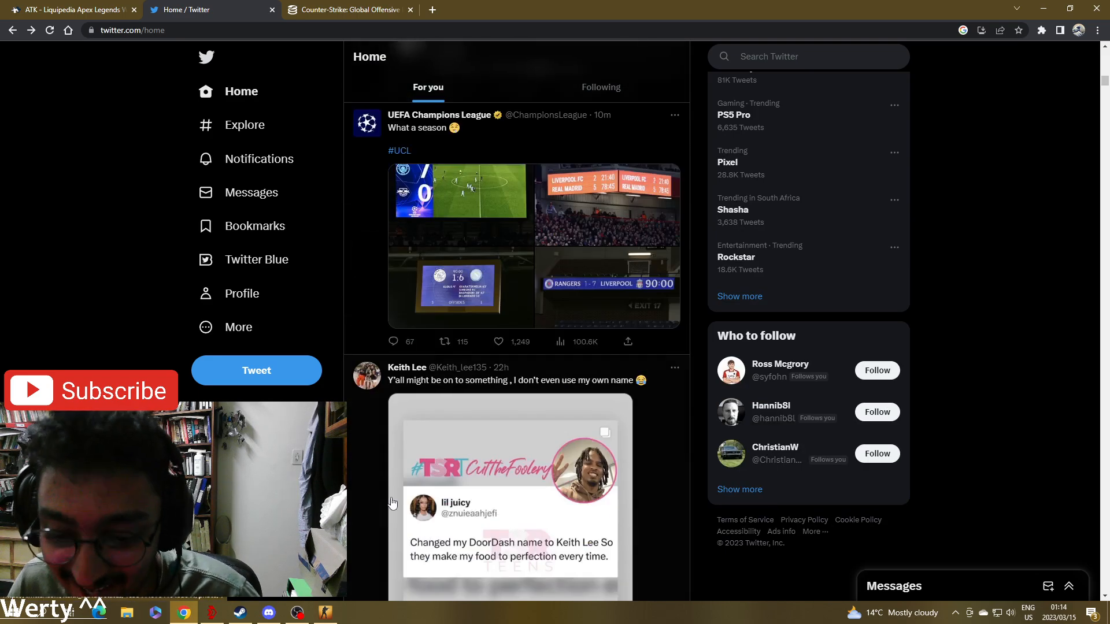
click(346, 10)
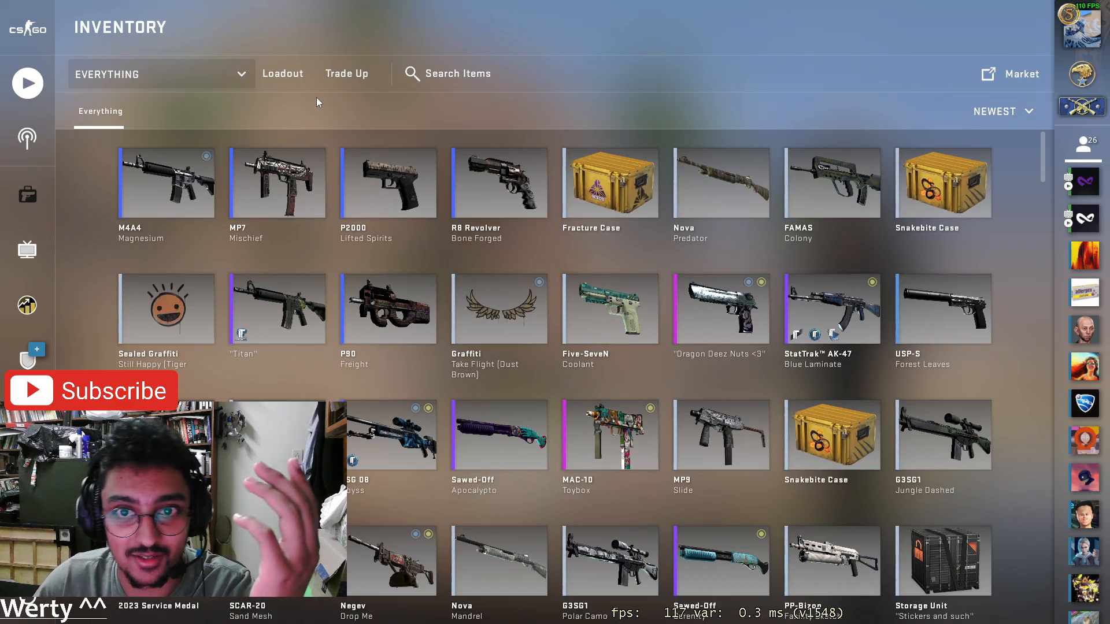
click(282, 73)
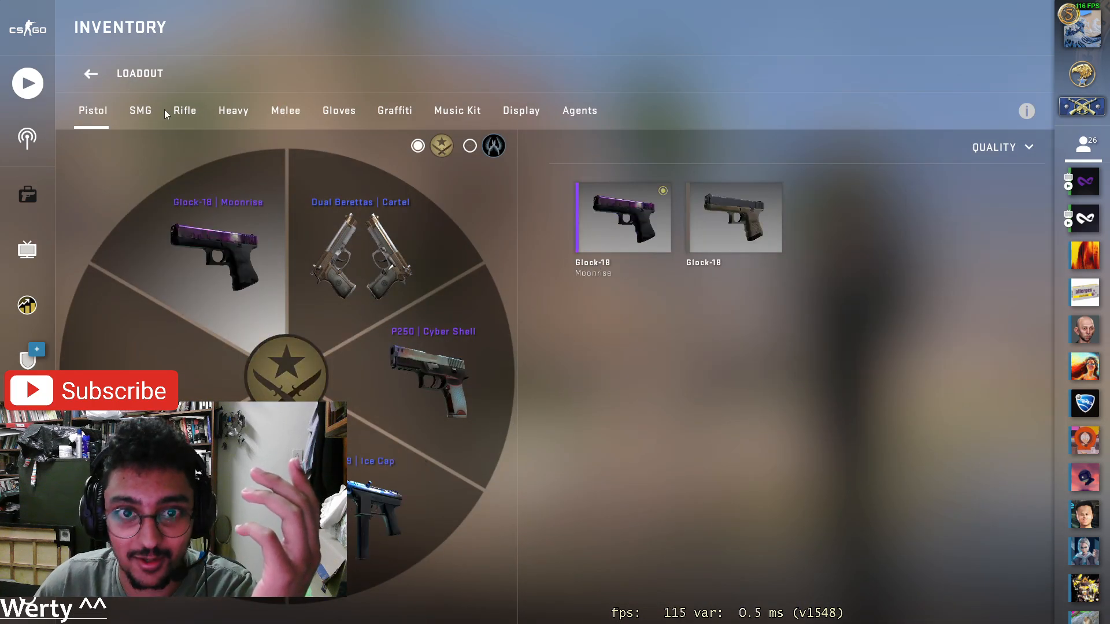
click(184, 111)
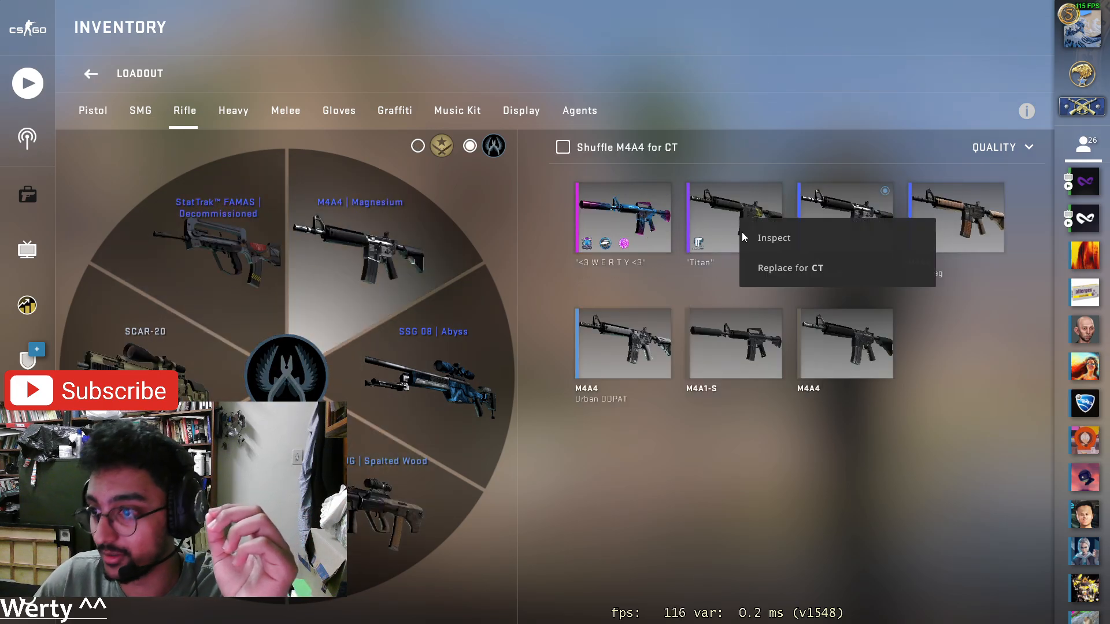
click(90, 74)
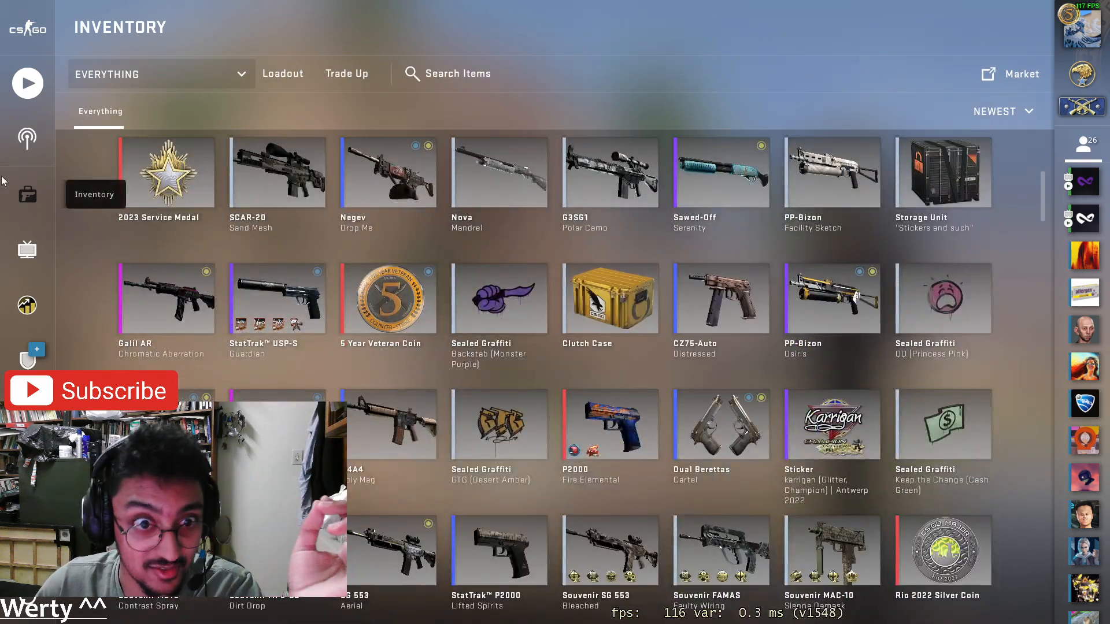
scroll(down, 3)
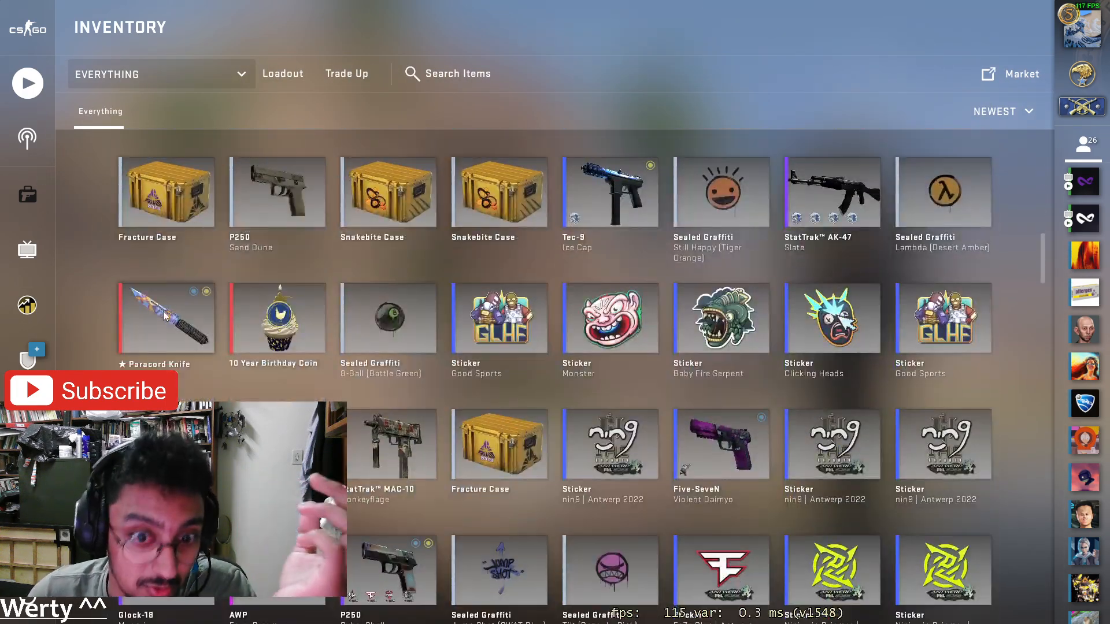
click(165, 317)
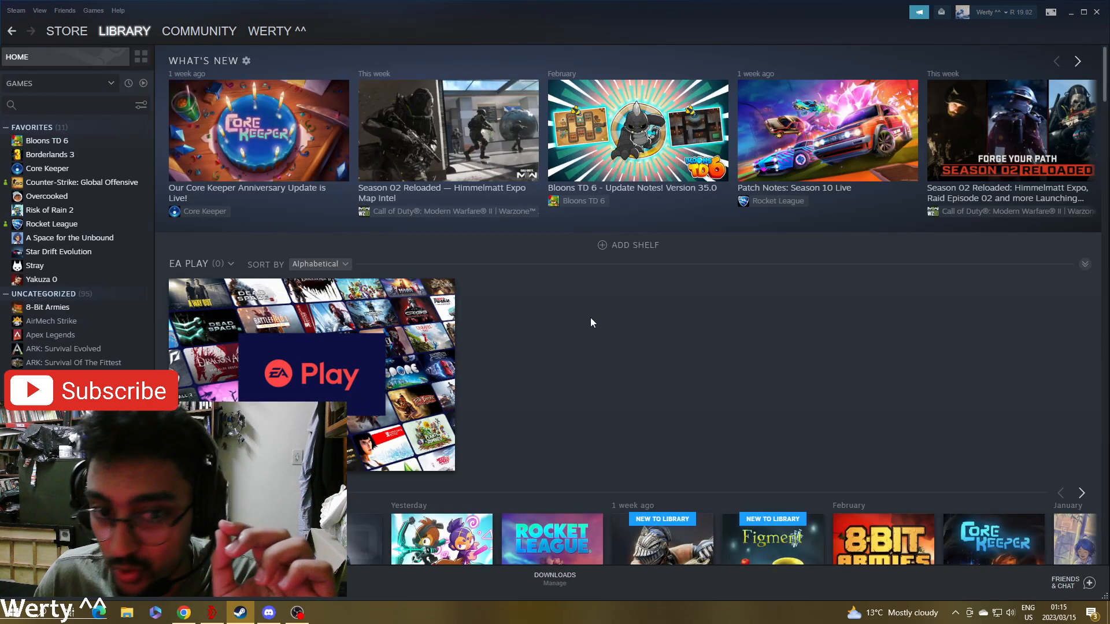
- Show the Steam Library home page with the What's New shelf
click(82, 182)
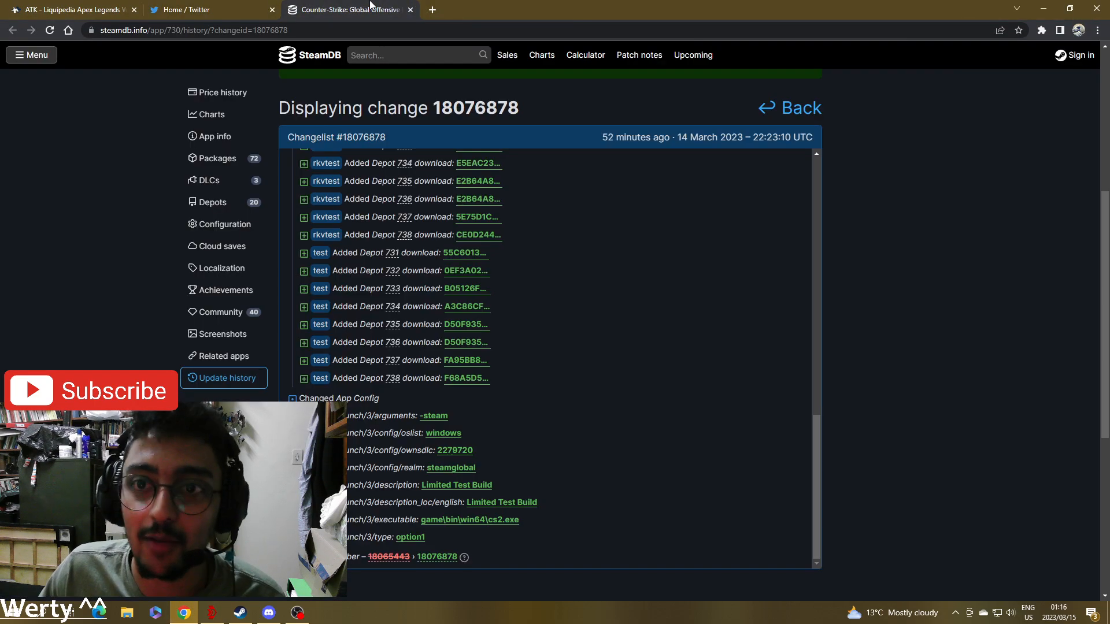
- Close the Liquipedia ATK tab, leaving only the Twitter and SteamDB tabs
click(71, 9)
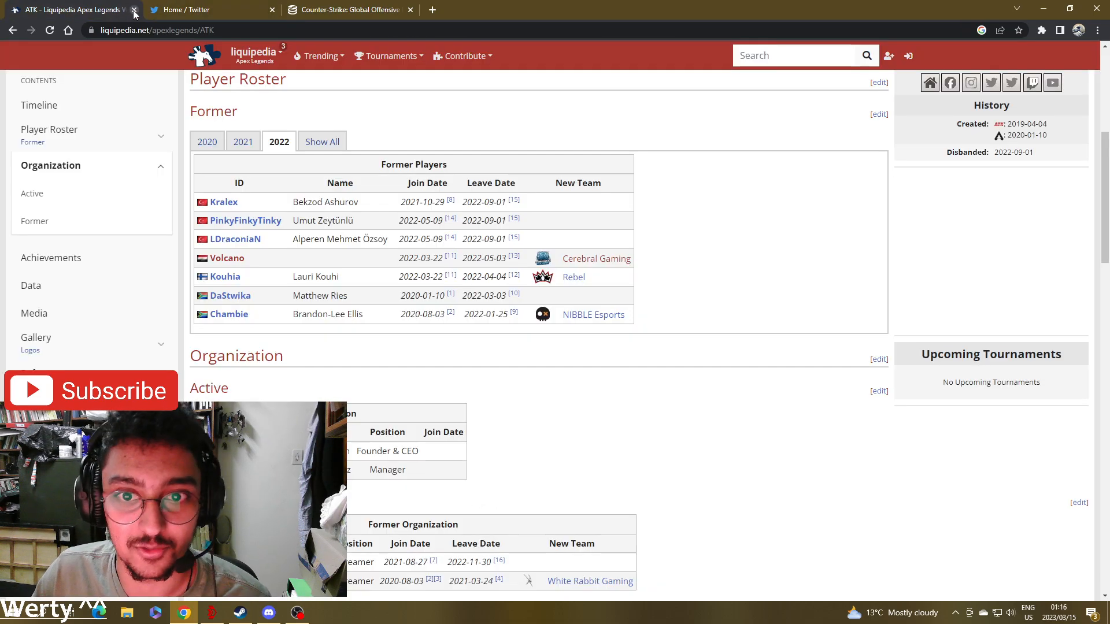
click(134, 9)
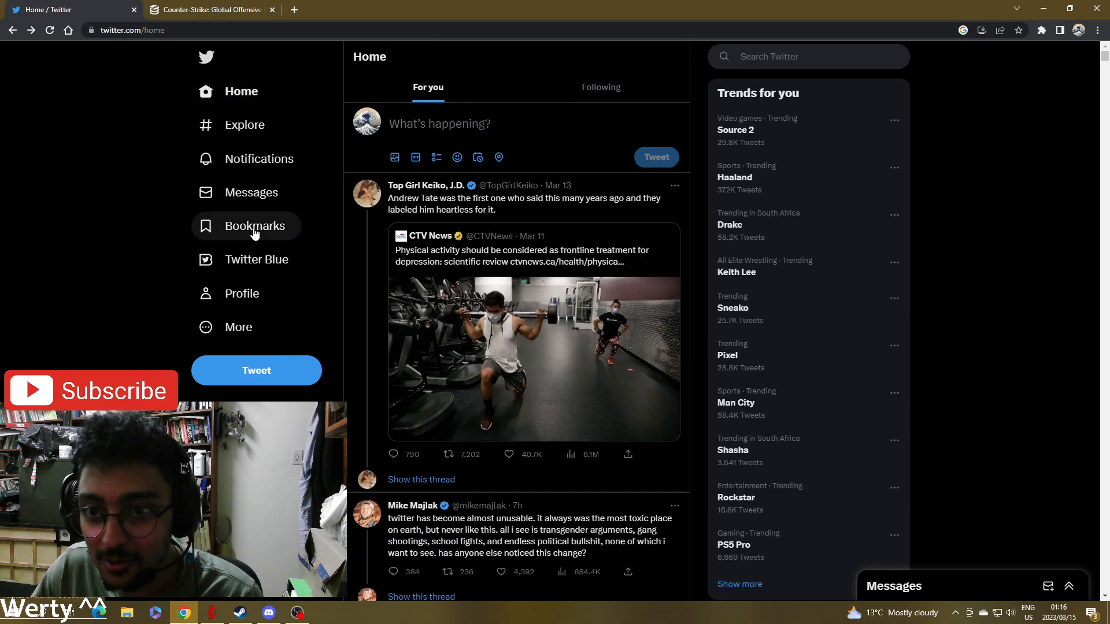
- Scroll the feed to Jake Lucky's AK-47 skin sale video, watch it, and continue to ohnePixel's COUNTER-STRIKE 2 tweet
scroll(down, 3)
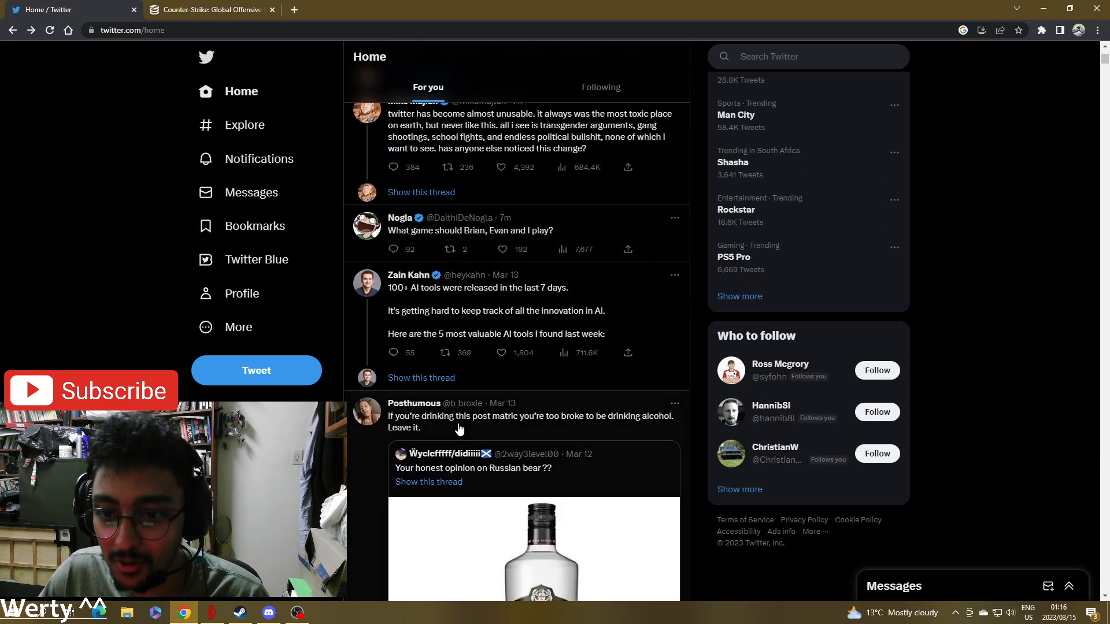
scroll(down, 3)
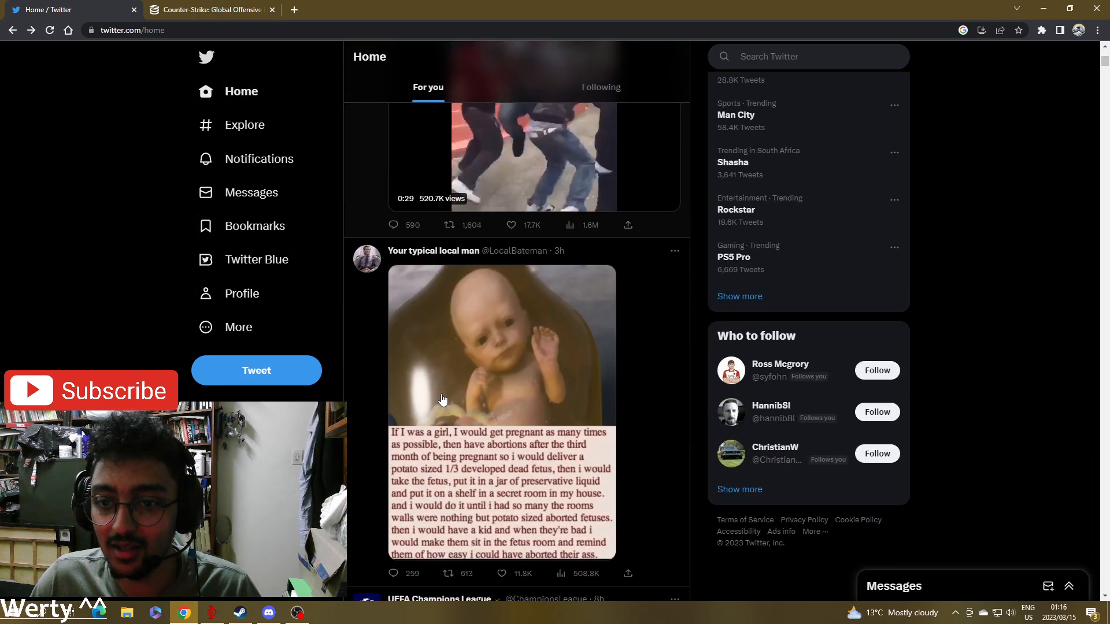
scroll(down, 3)
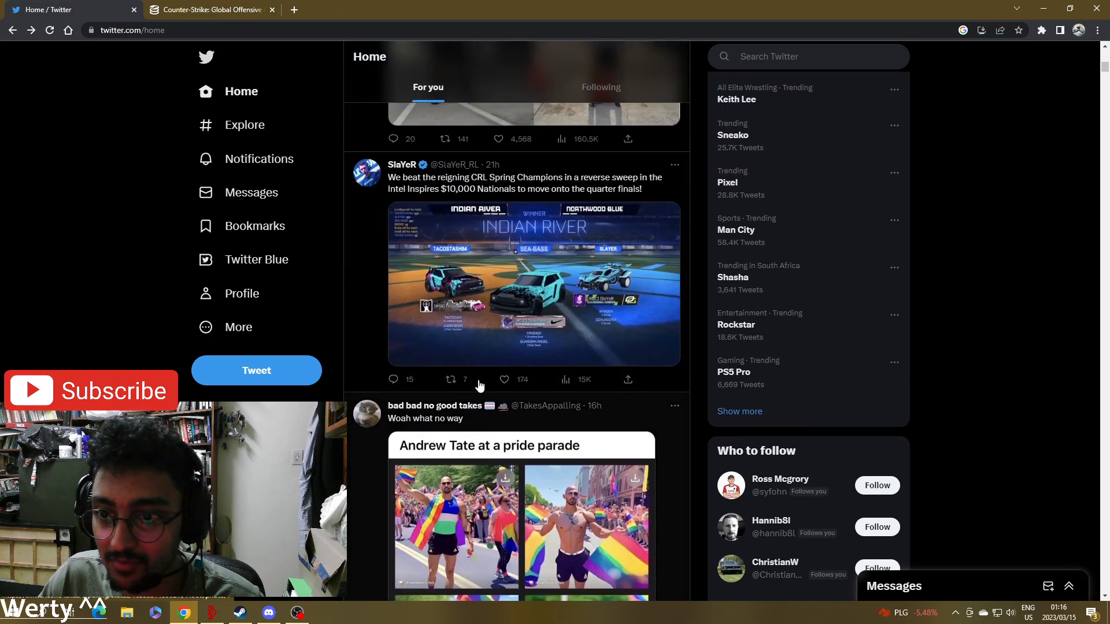
scroll(down, 3)
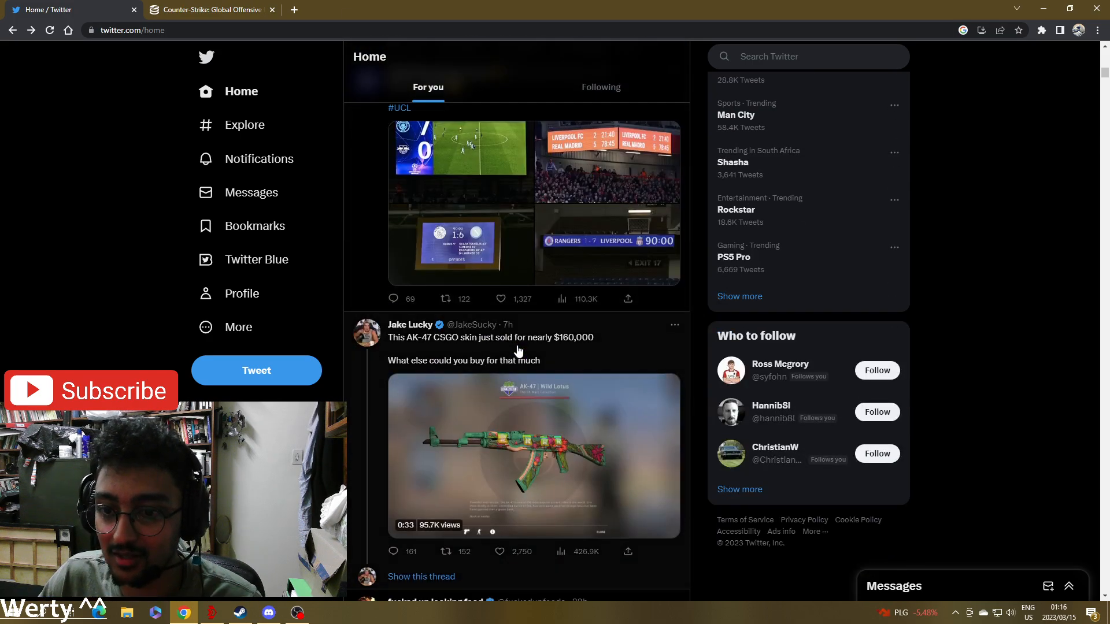
scroll(down, 3)
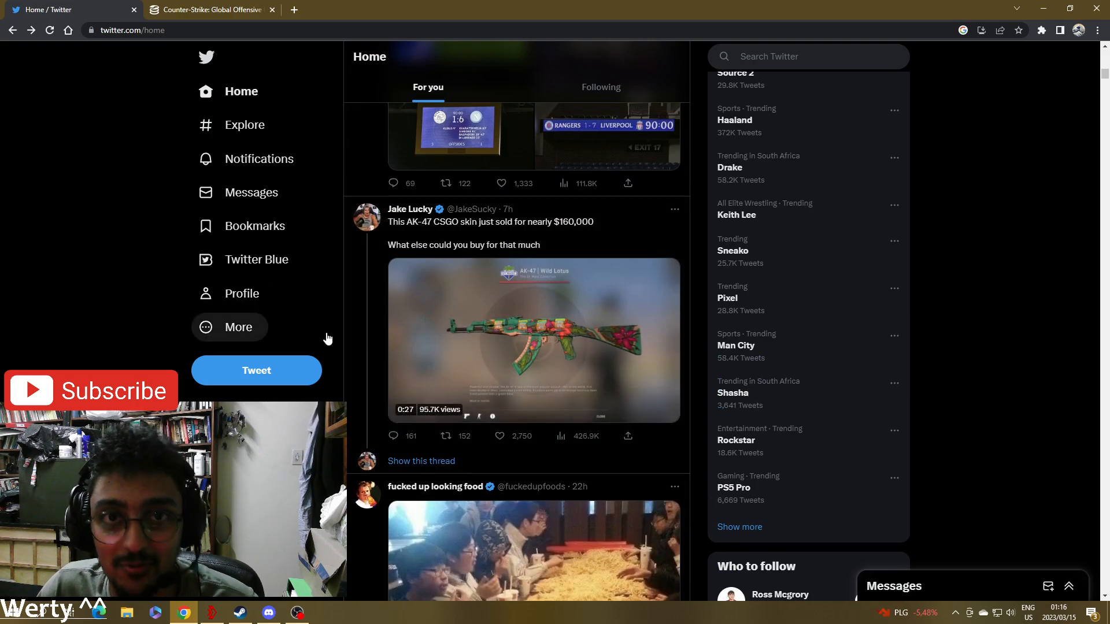
click(534, 340)
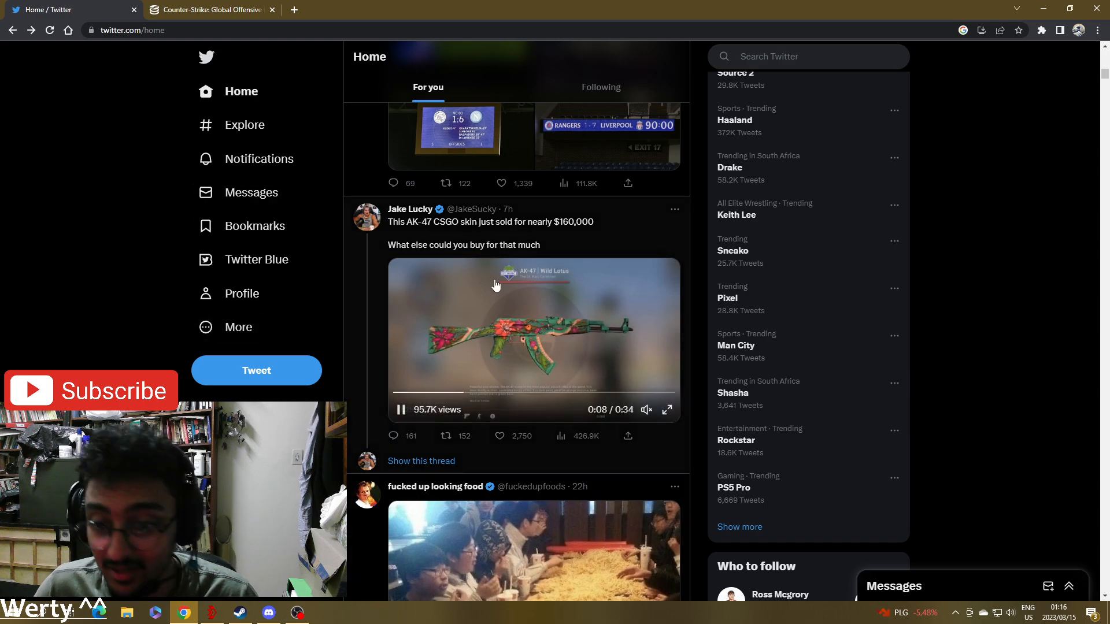
scroll(down, 3)
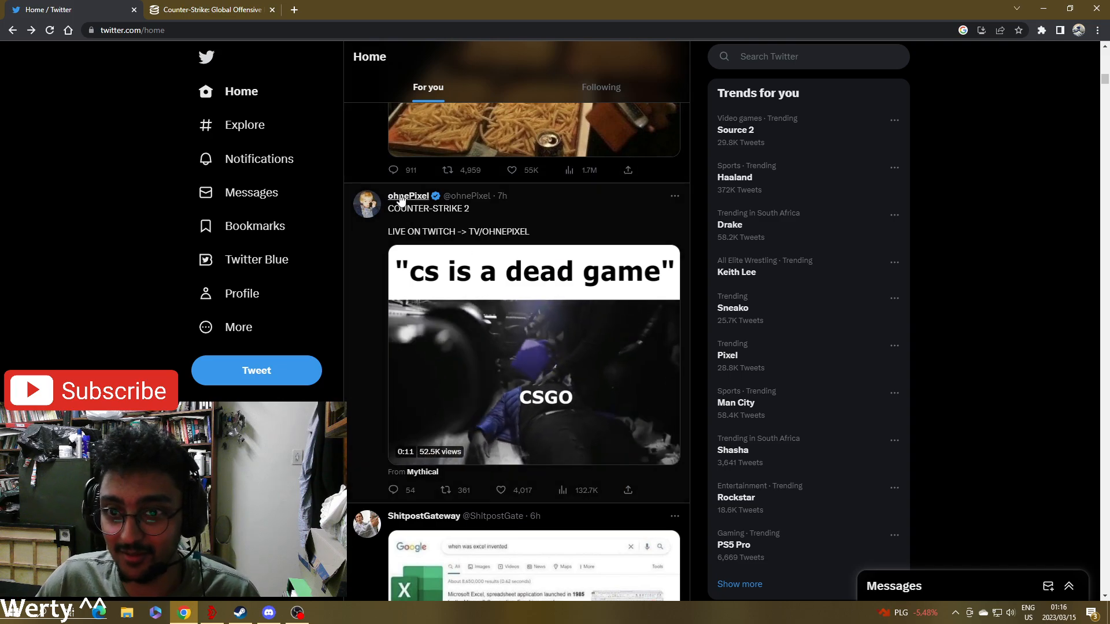
- Visit ohnePixel's profile and scroll through his recent tweets
click(408, 197)
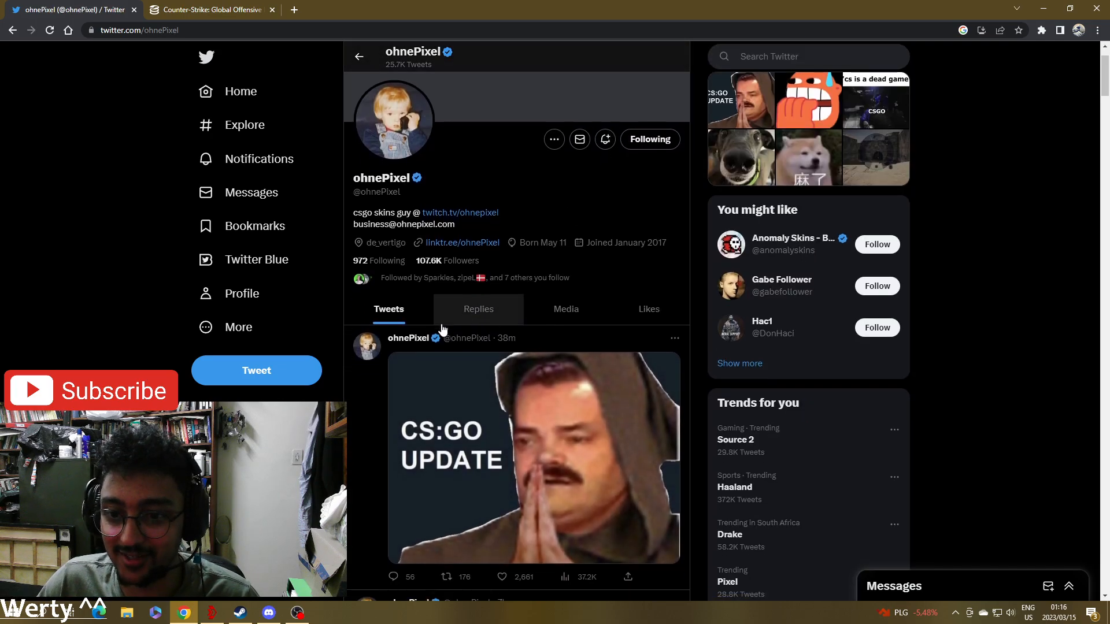
scroll(down, 3)
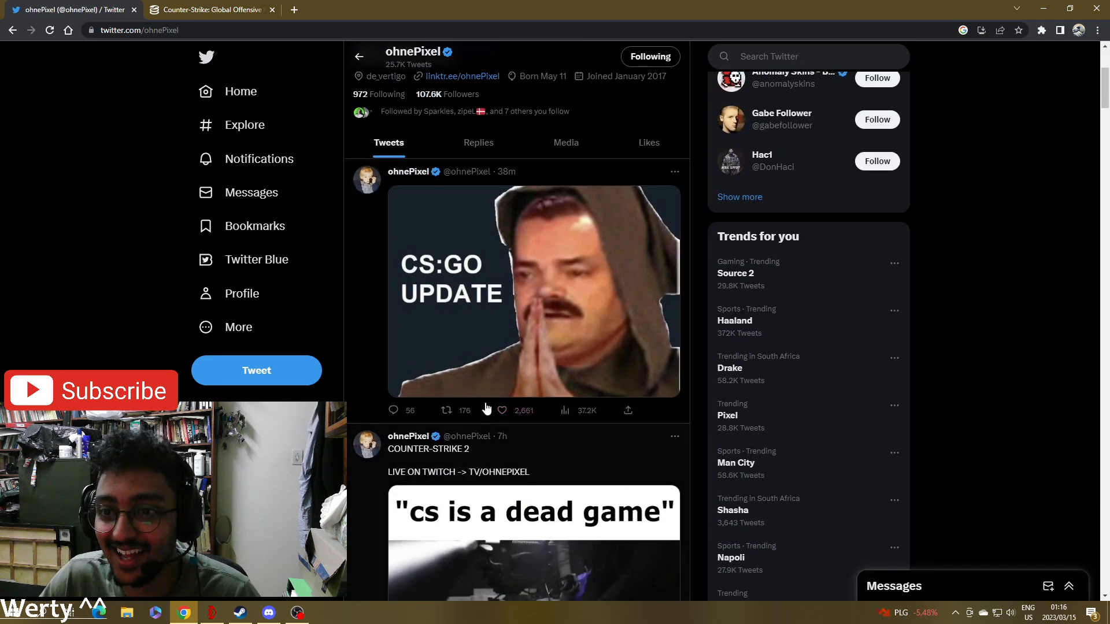
scroll(down, 3)
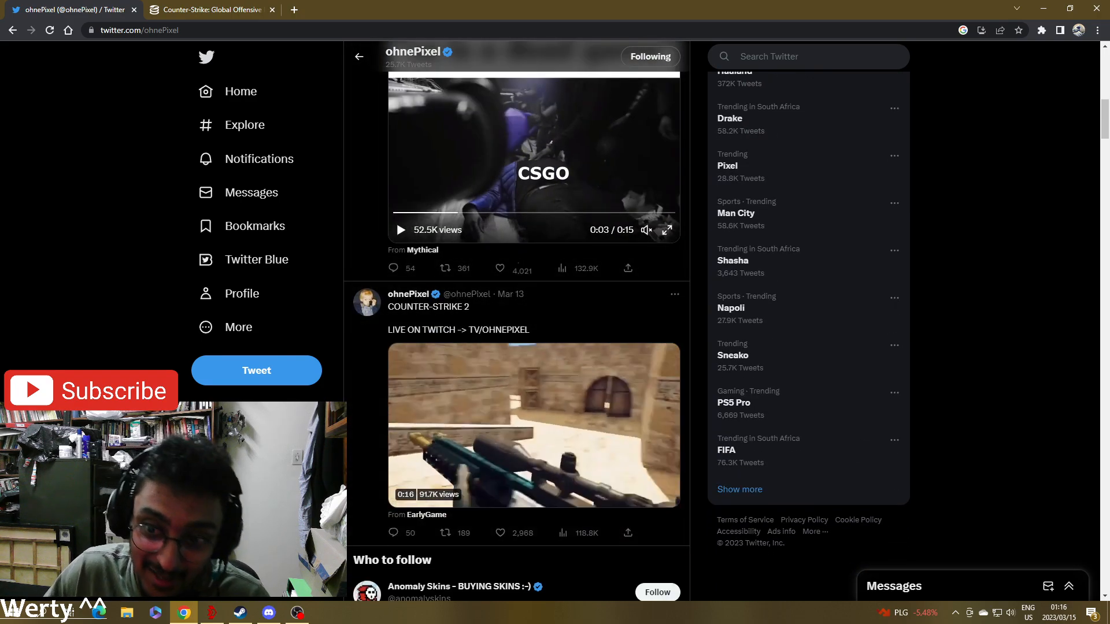
scroll(down, 3)
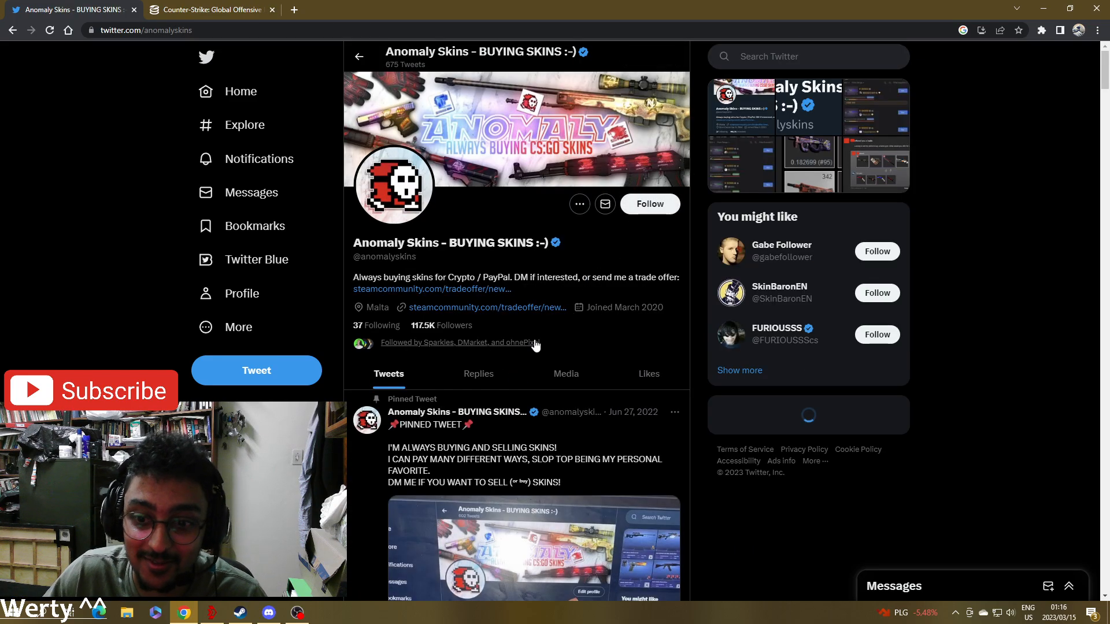
scroll(down, 3)
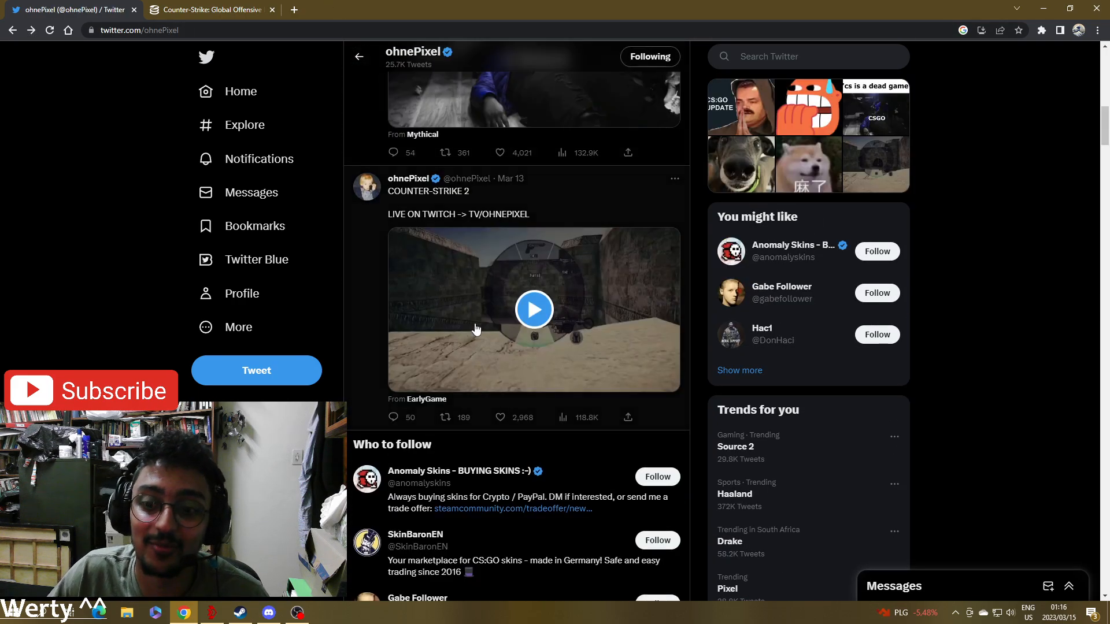
scroll(down, 3)
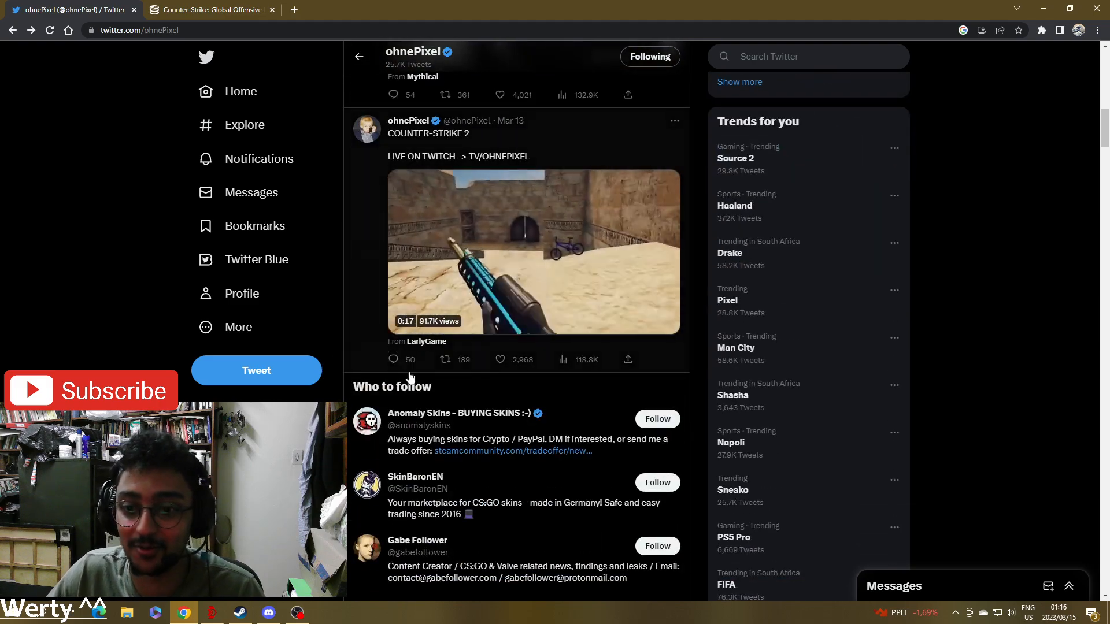
click(418, 540)
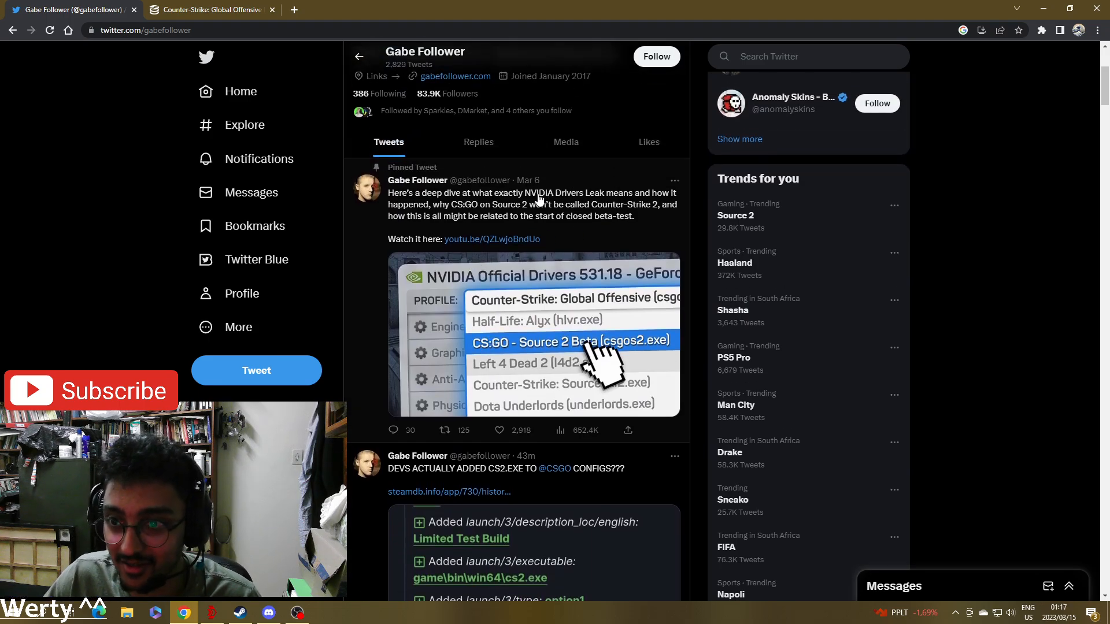
scroll(down, 3)
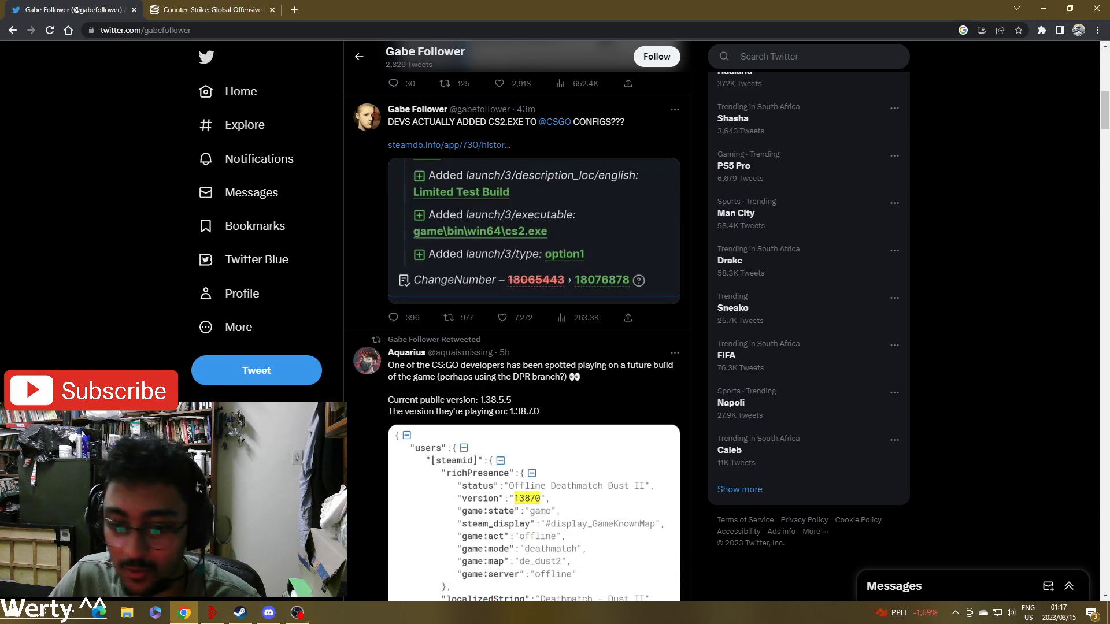
- Check CS:GO's Steam properties via Updates (build ID) and Local Files, then minimize Steam back to Twitter
click(240, 613)
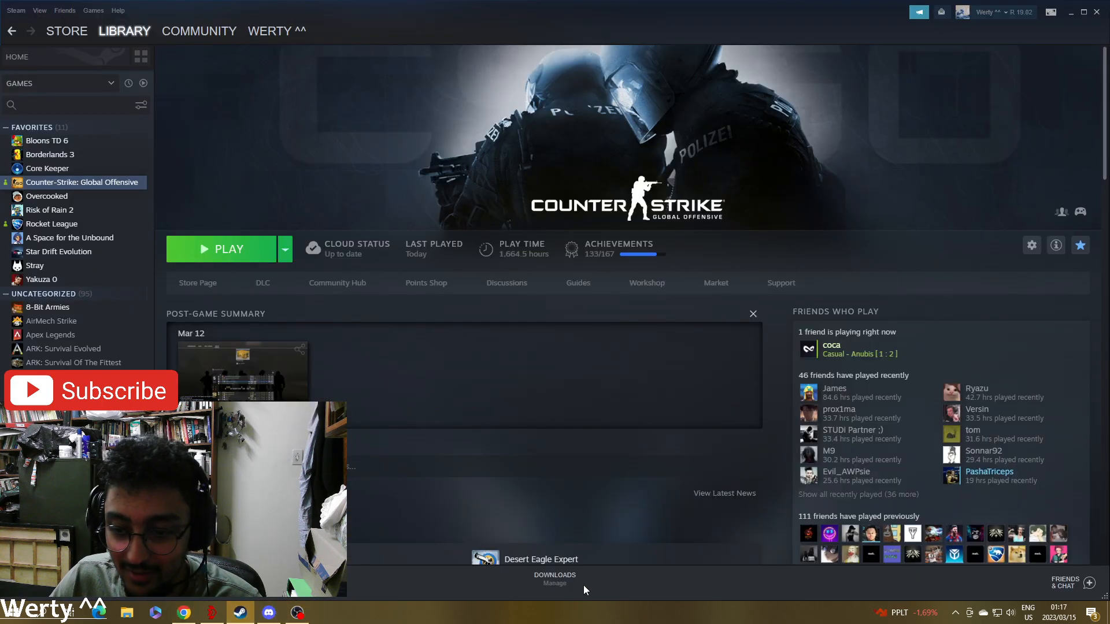
click(555, 578)
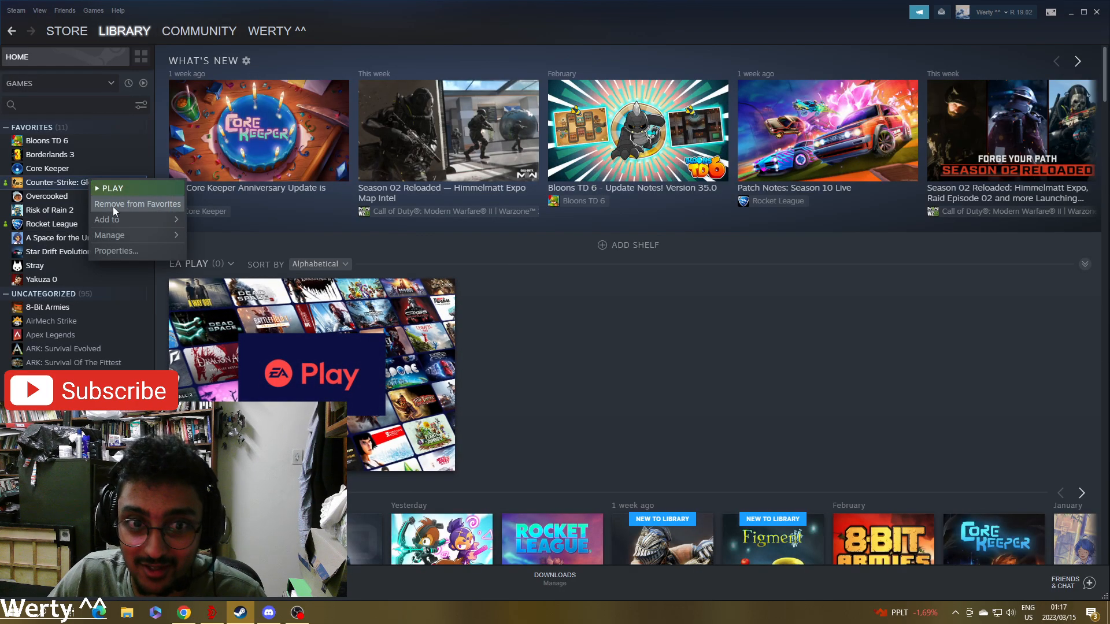
click(115, 251)
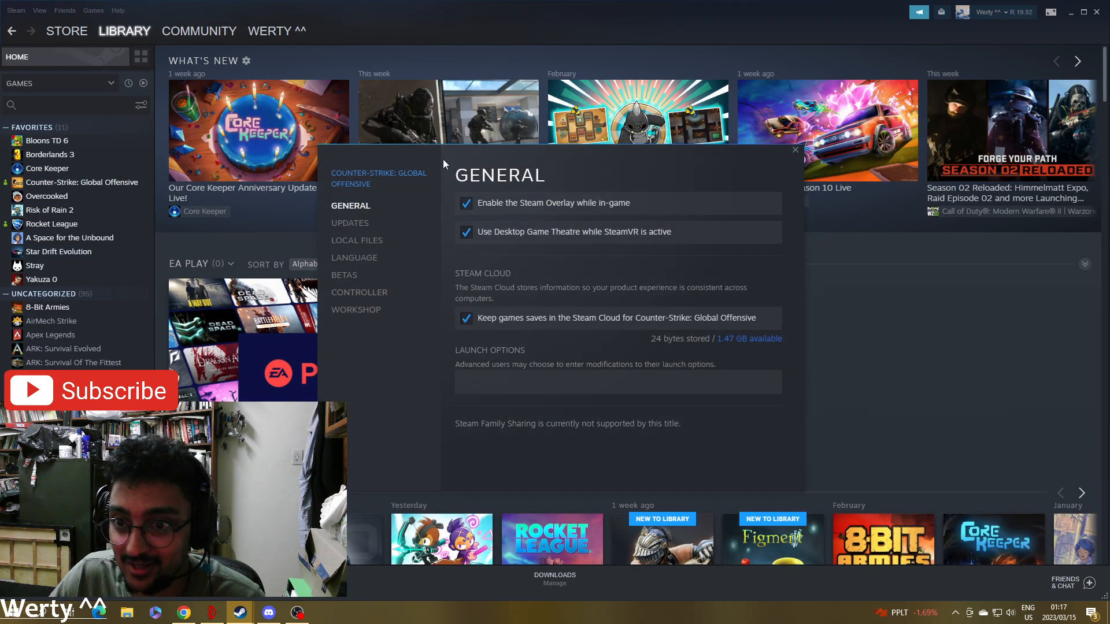
click(349, 223)
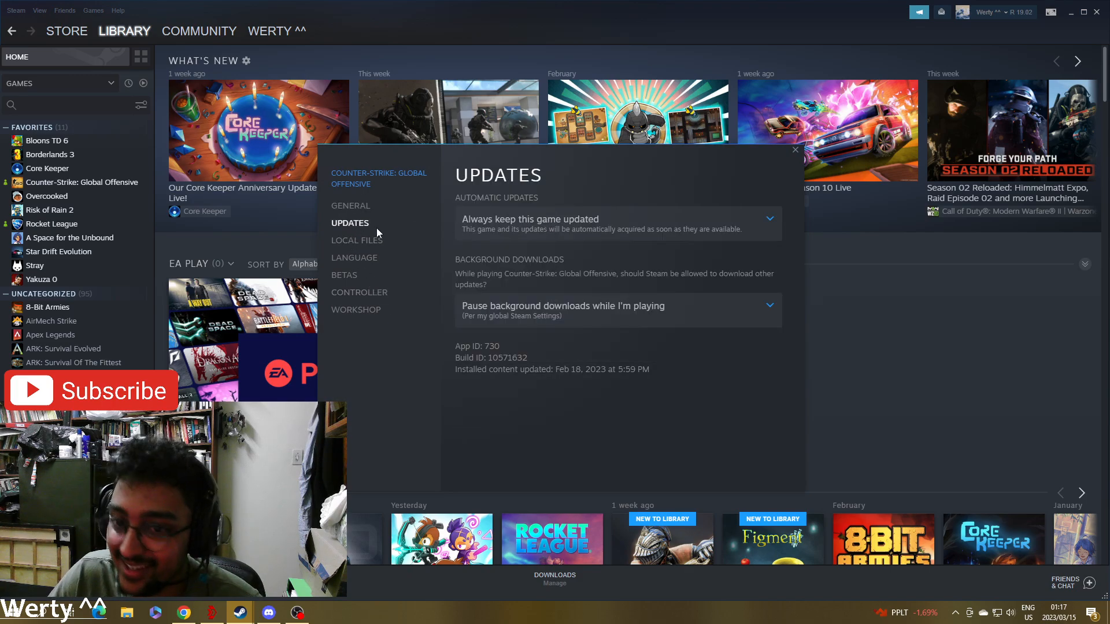
click(357, 240)
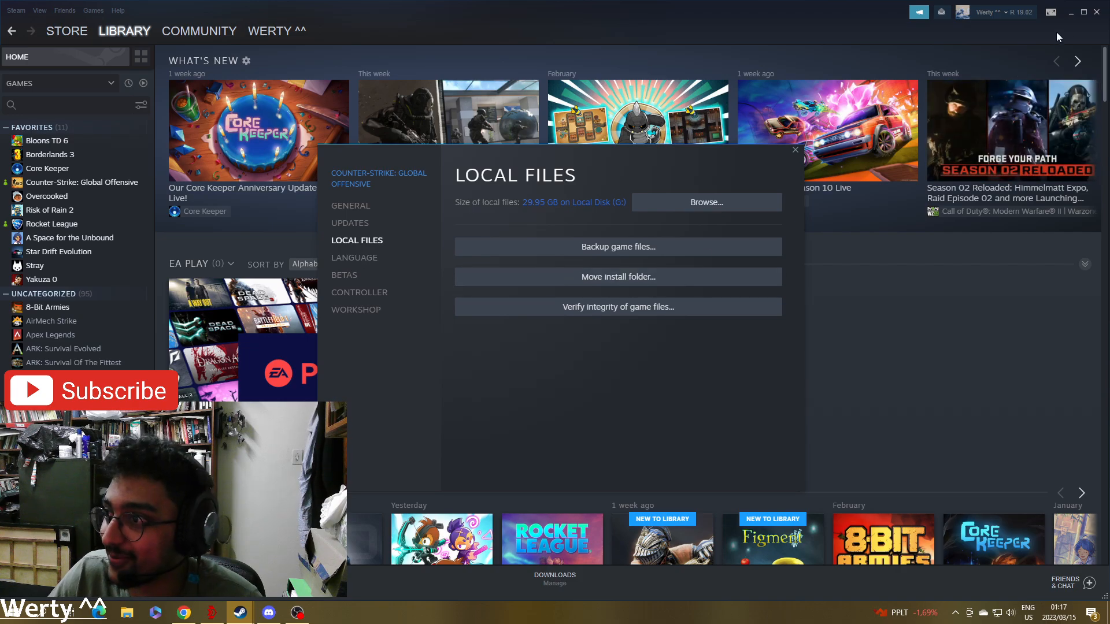
click(793, 150)
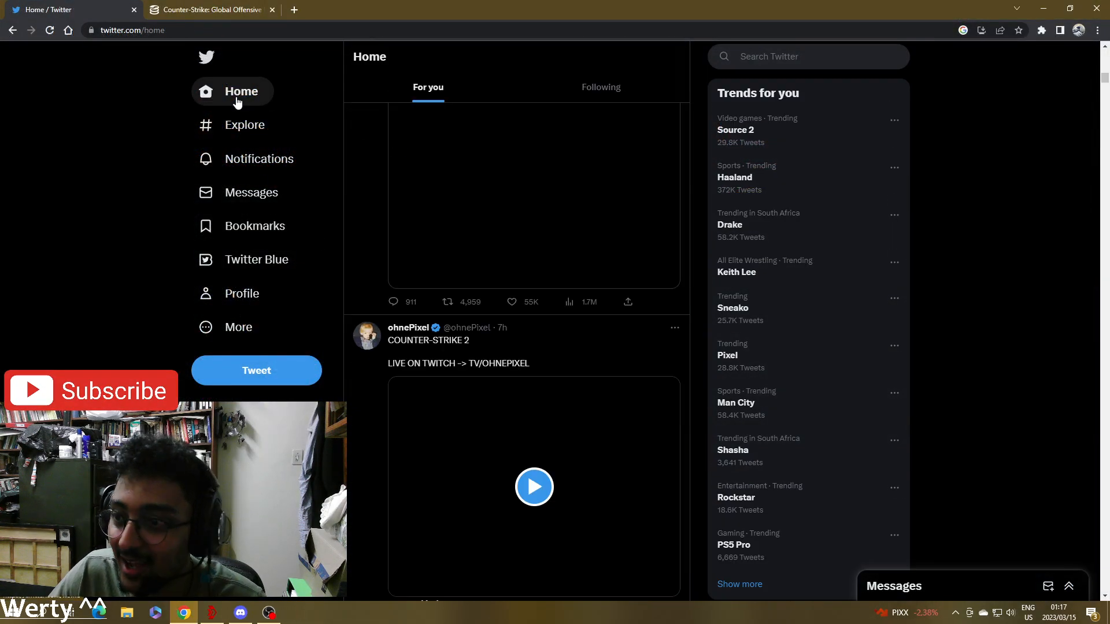
- Scroll the home feed past the CS:GO posts down to the glitched Katowice 14 storage unit tweet
scroll(down, 3)
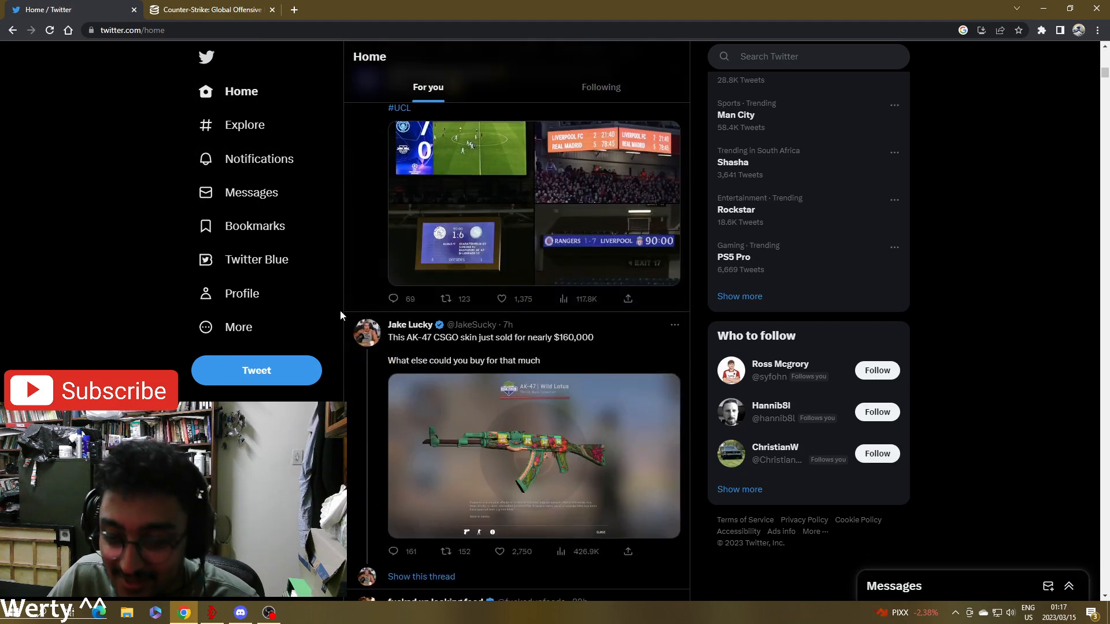
scroll(down, 3)
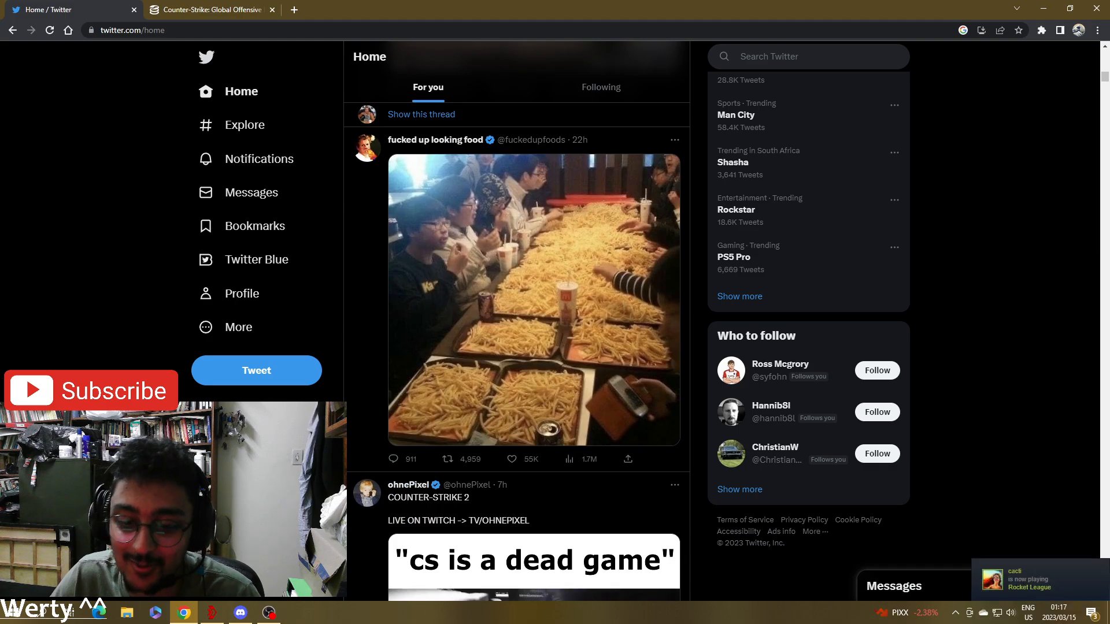
scroll(down, 3)
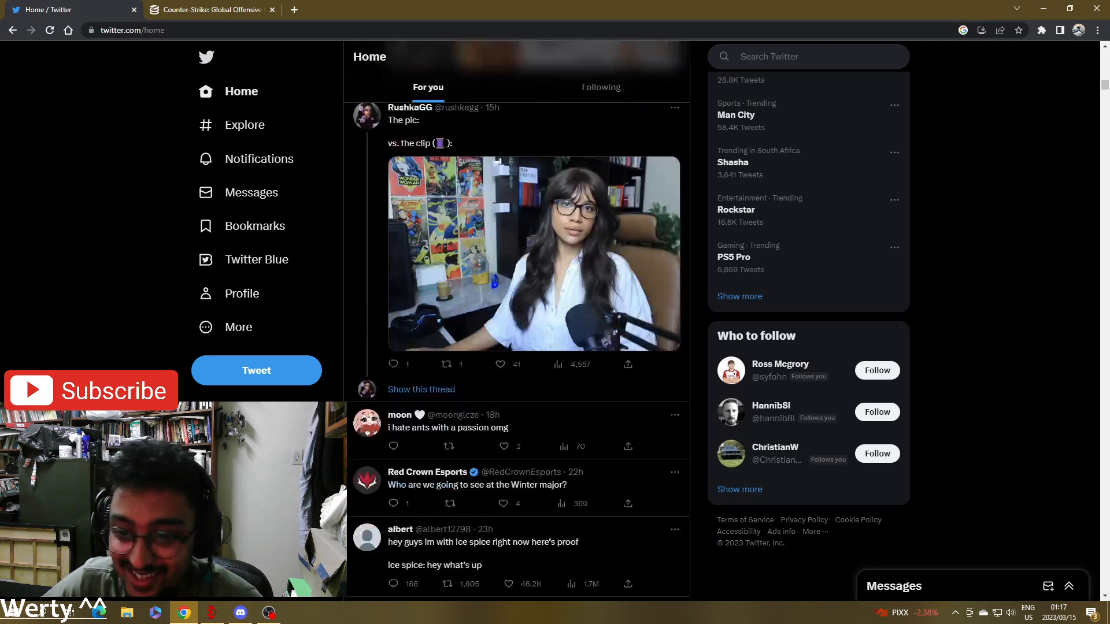
scroll(down, 3)
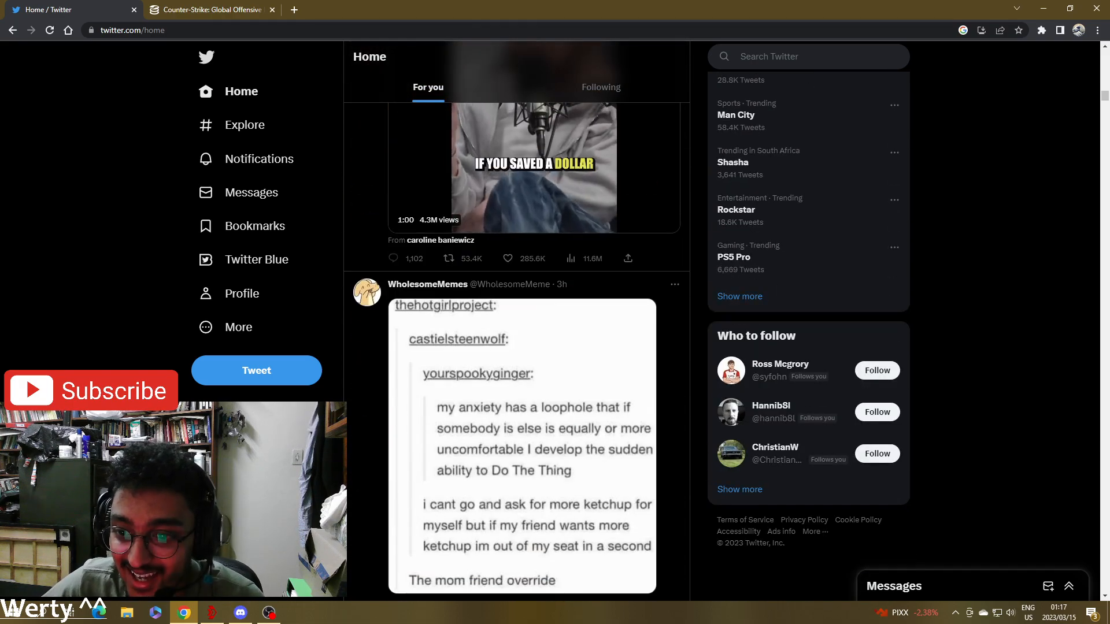
scroll(down, 3)
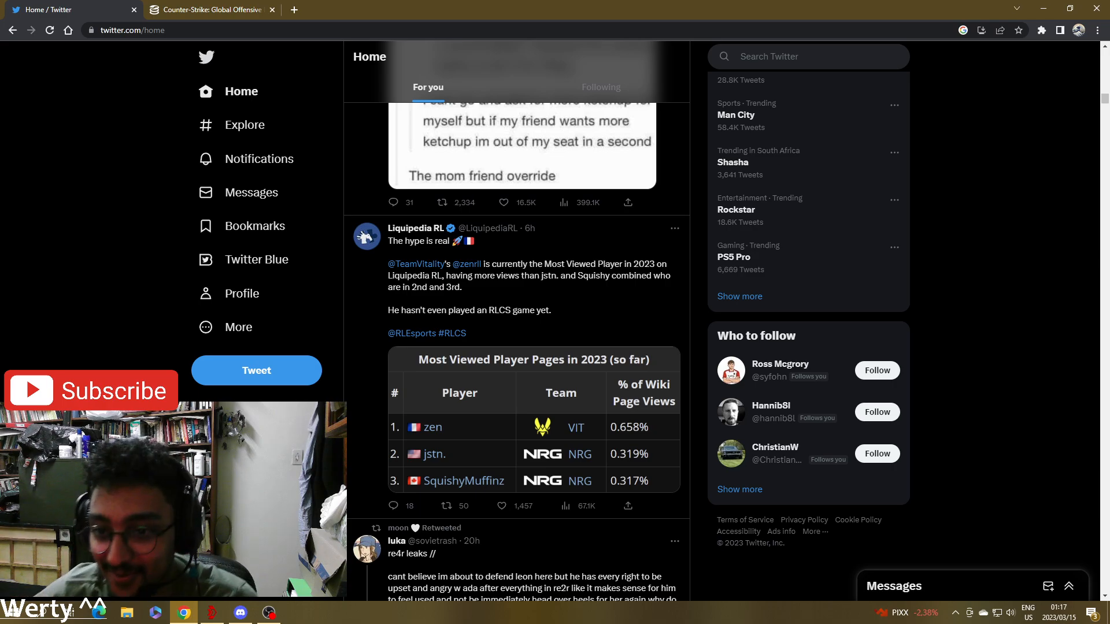
scroll(down, 3)
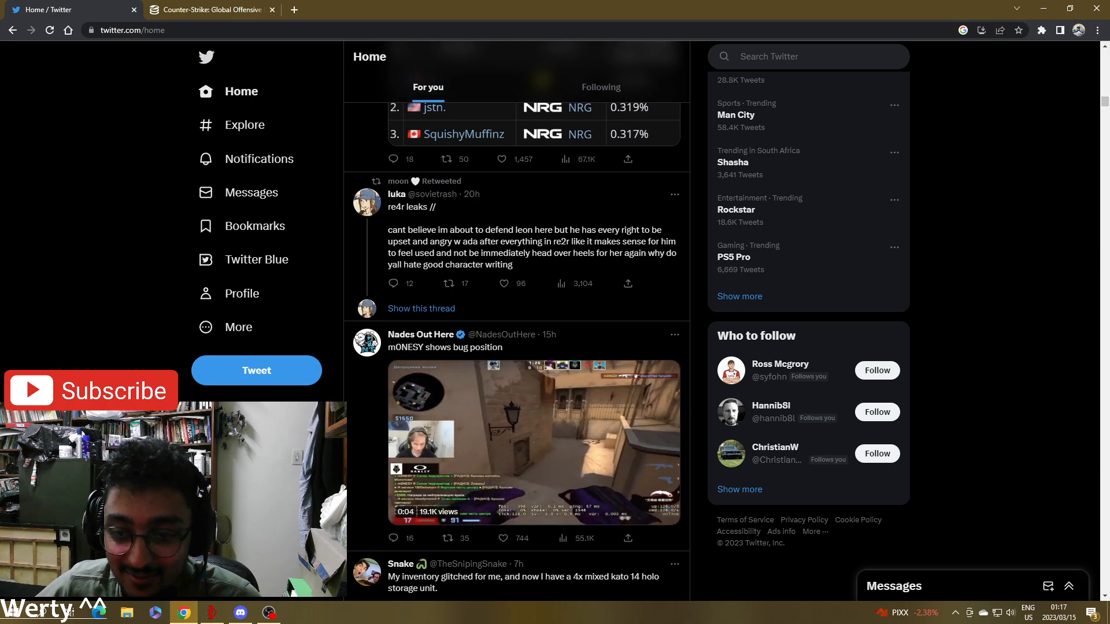
scroll(down, 3)
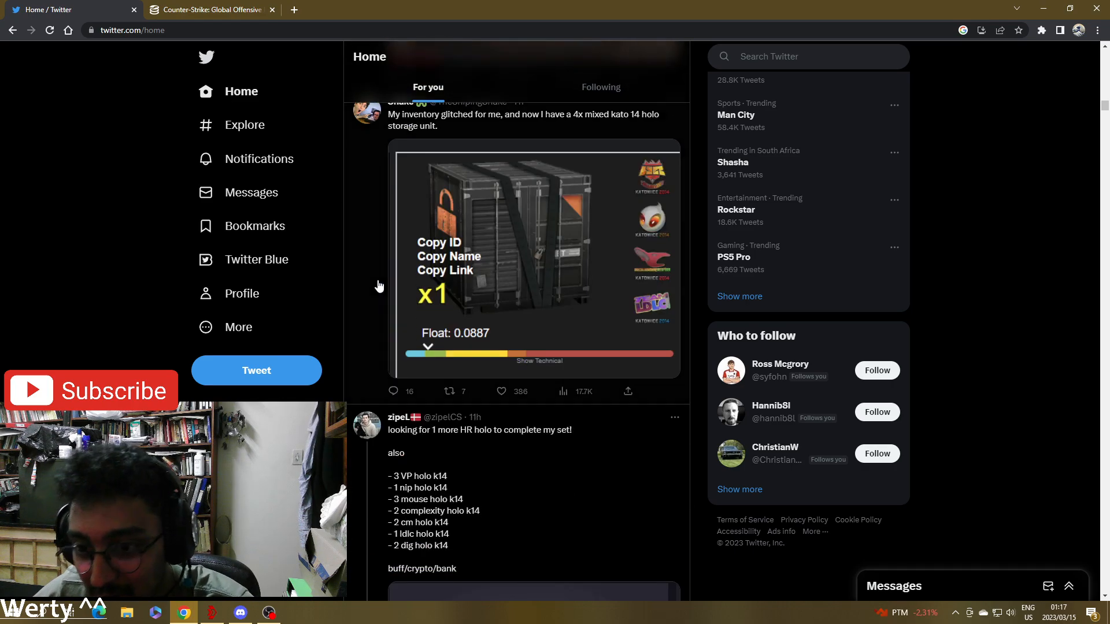
scroll(down, 3)
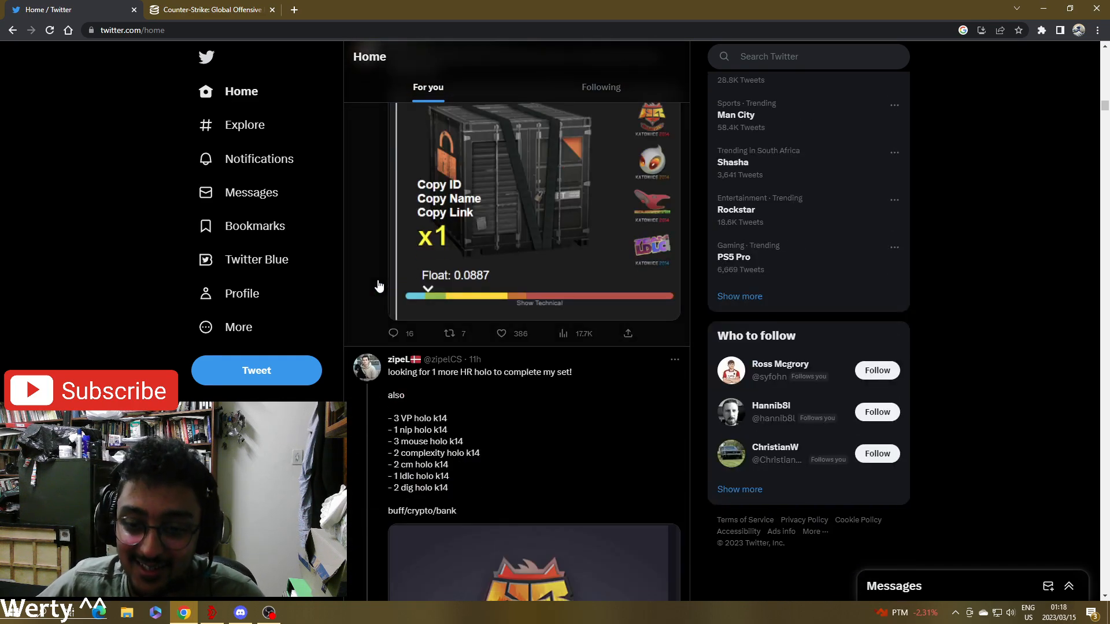